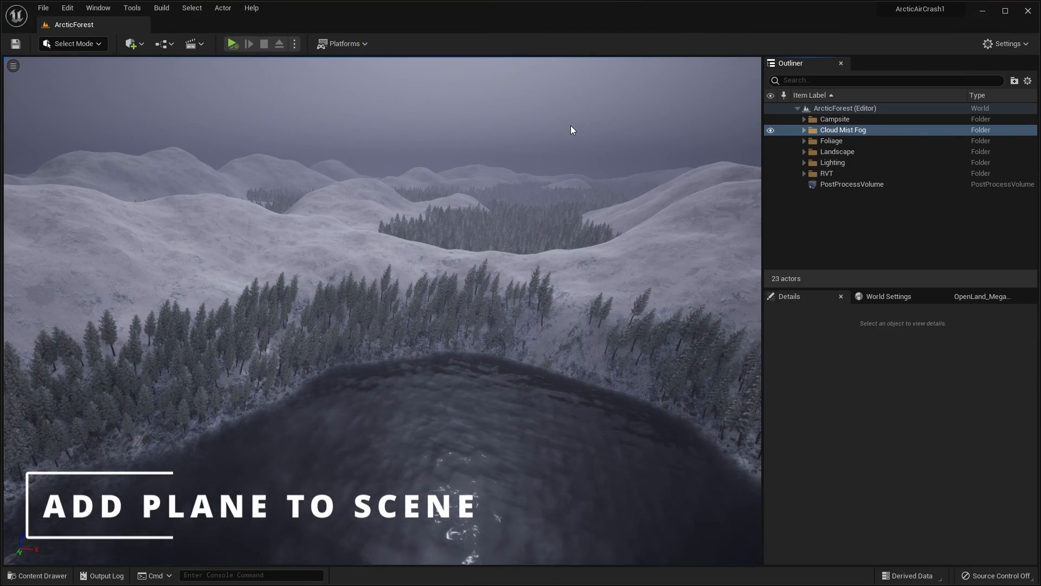
mouse_move(565, 137)
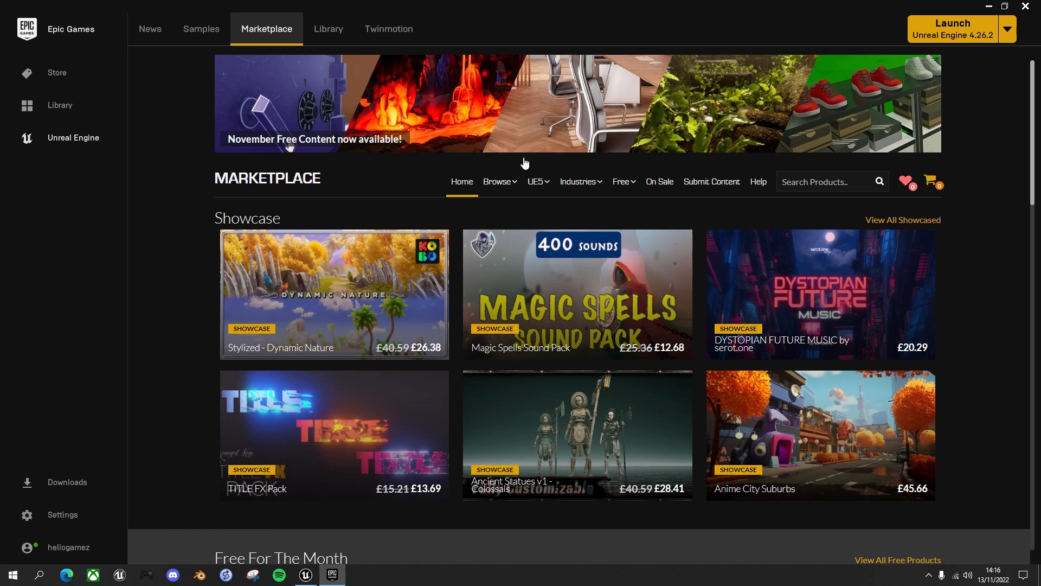
Browse the Permanently Free Collection and open the Commercial Long-Range Aircraft listing.
click(623, 181)
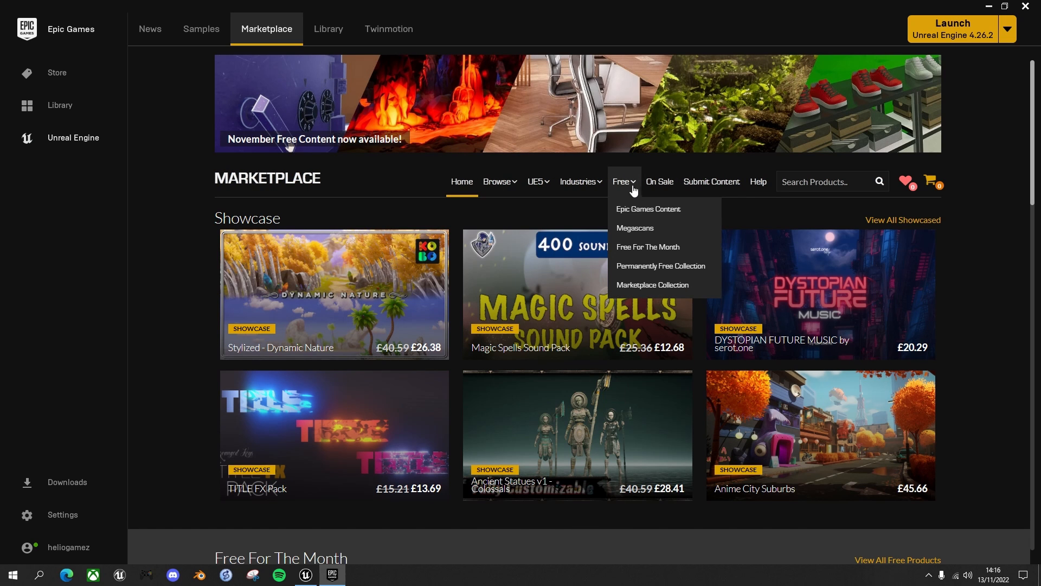
click(661, 265)
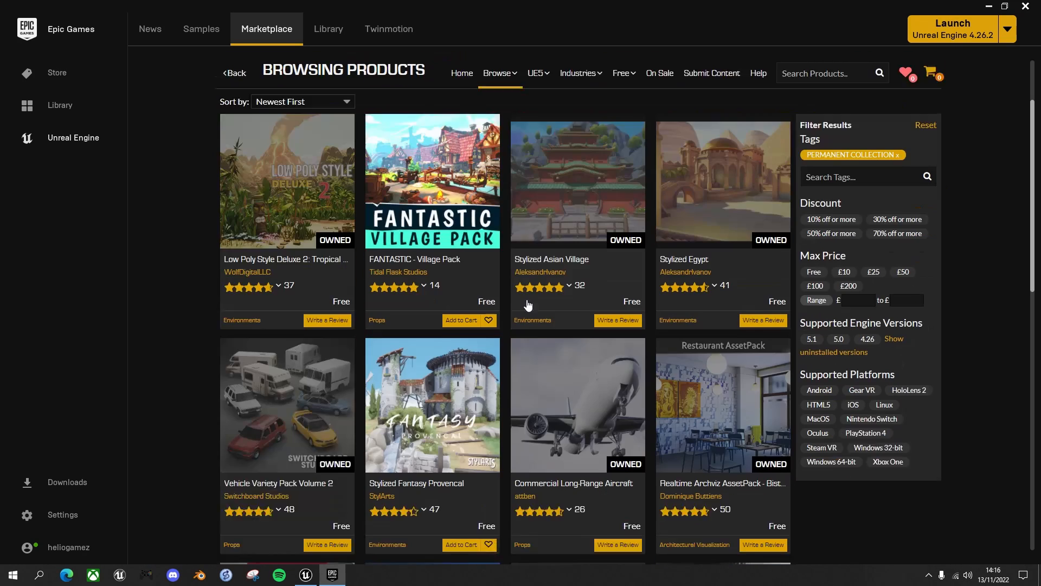
scroll(down, 3)
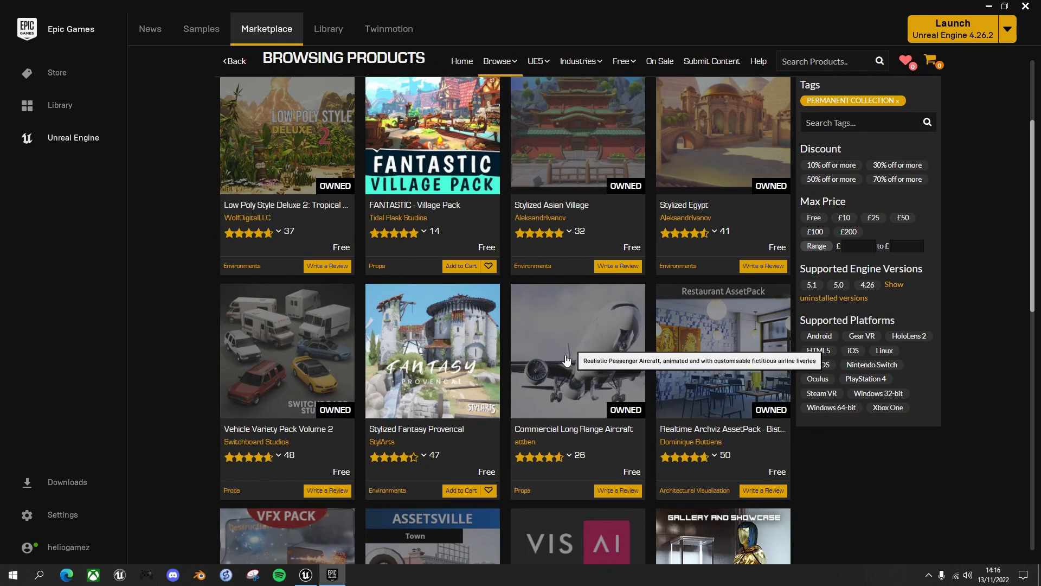
mouse_move(600, 449)
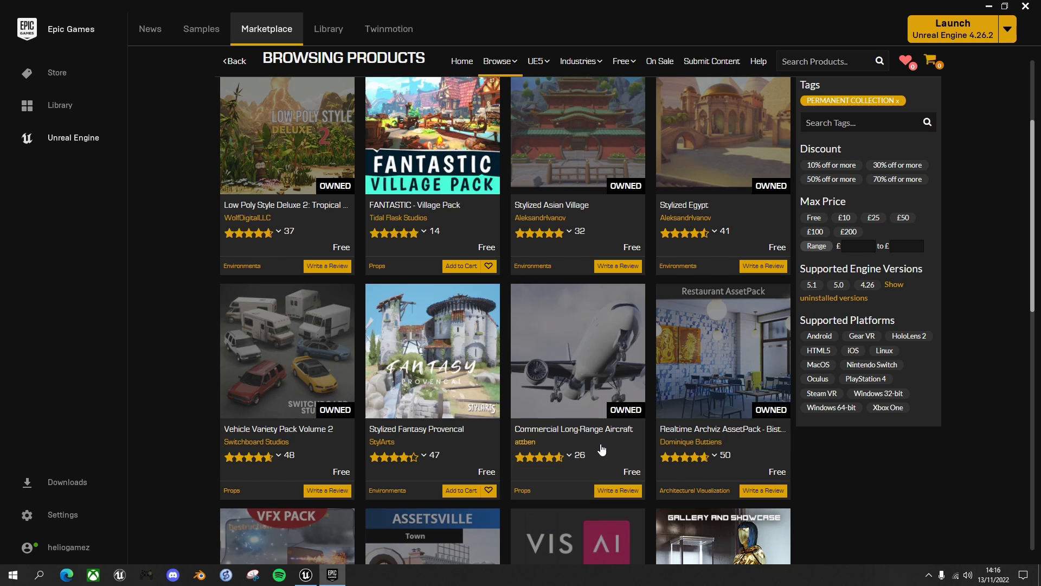
click(575, 350)
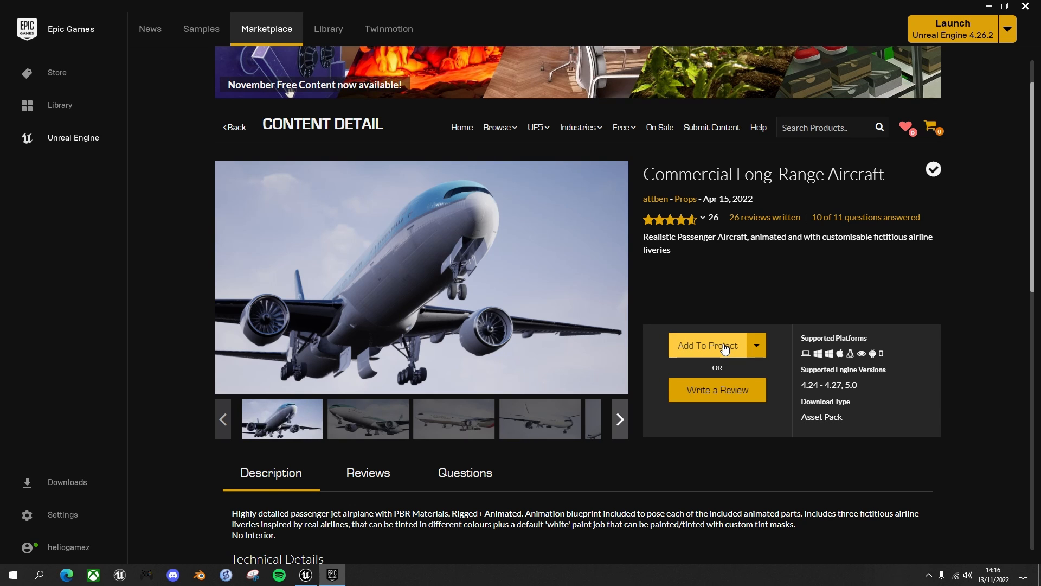
mouse_move(713, 348)
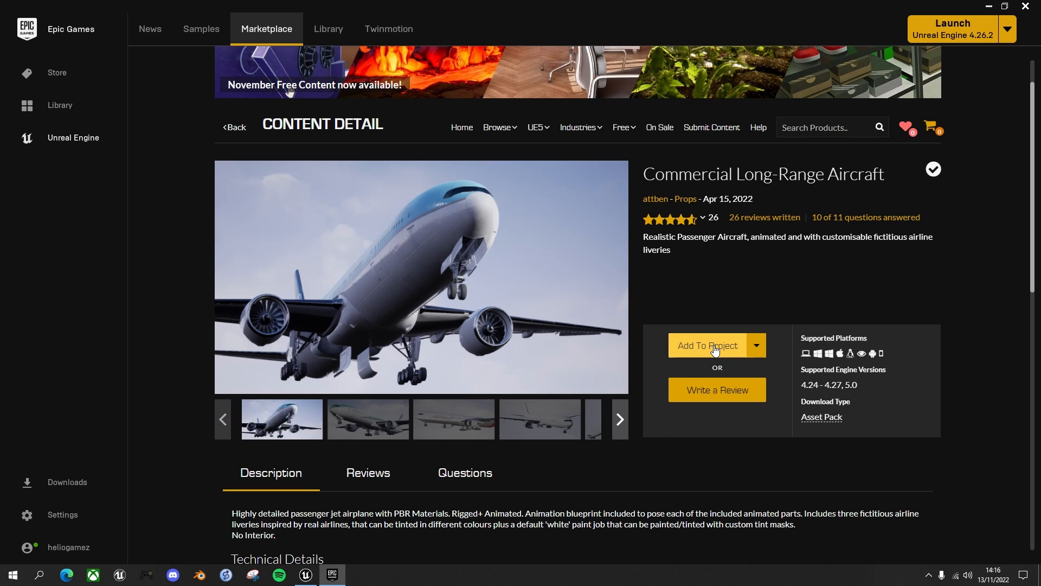
Add the aircraft asset to the ArcticAirCrash1 project.
click(707, 345)
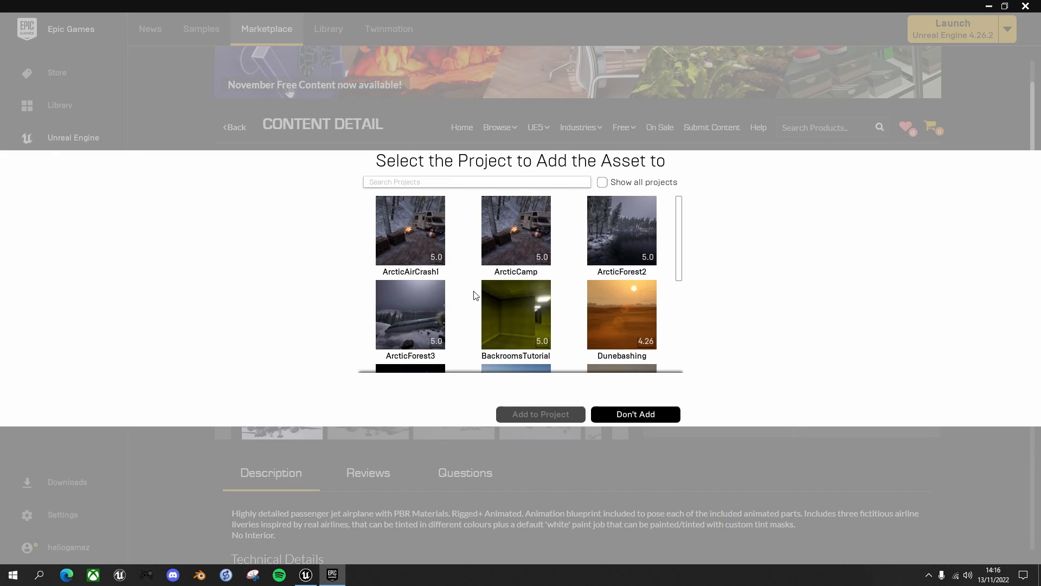
click(409, 230)
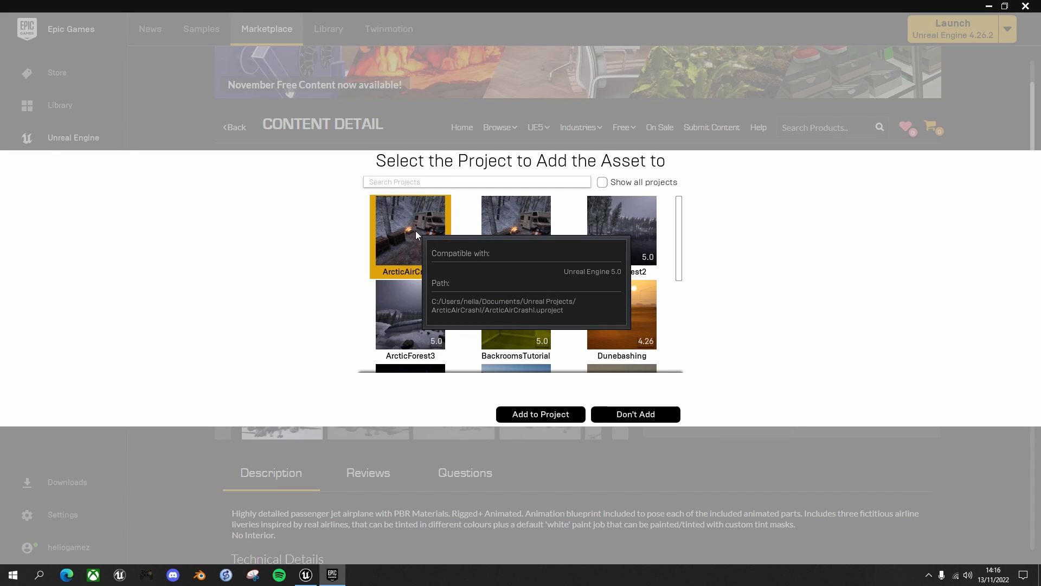
click(634, 413)
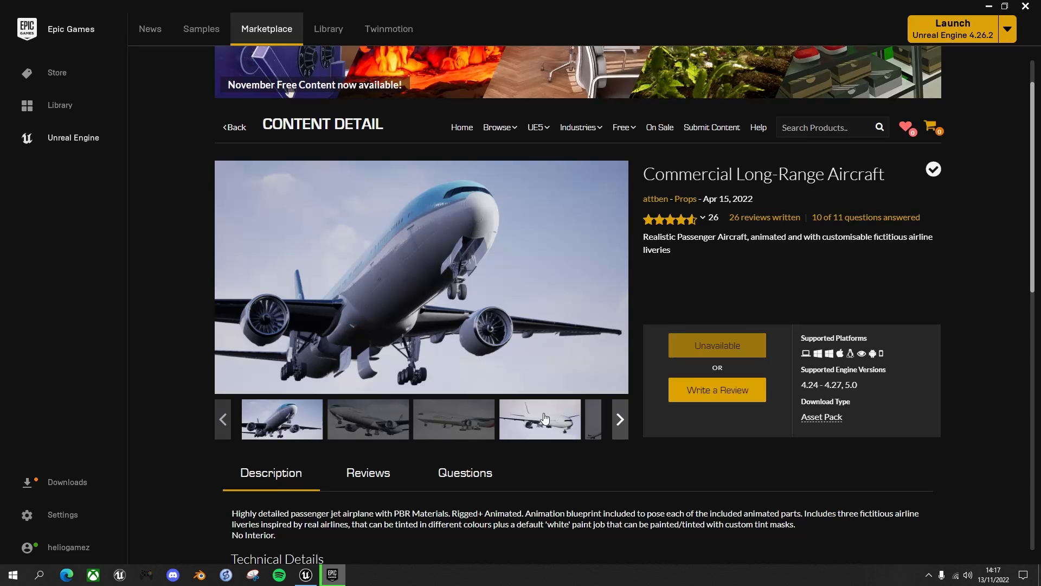
click(716, 344)
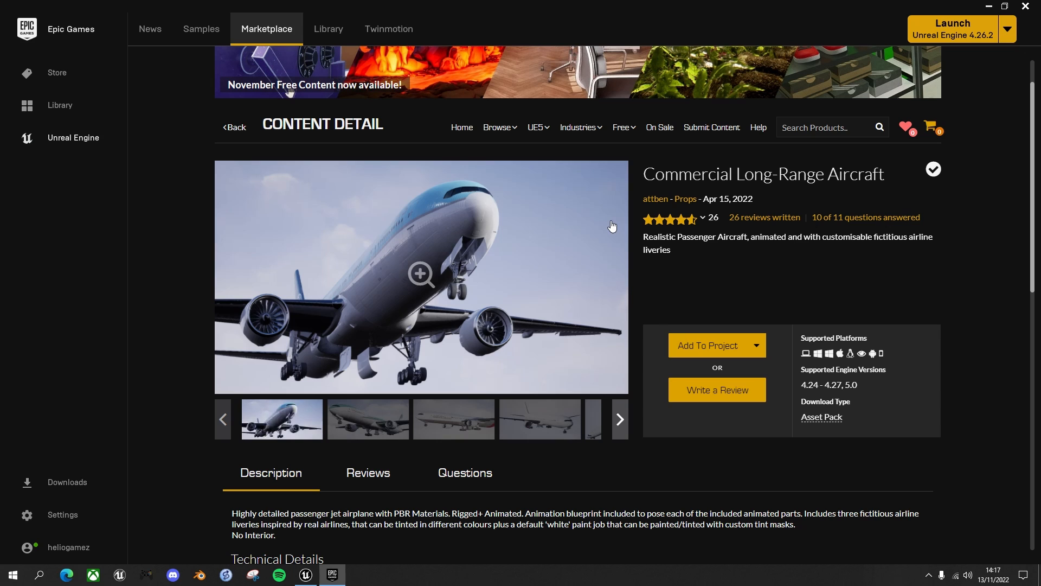
mouse_move(697, 303)
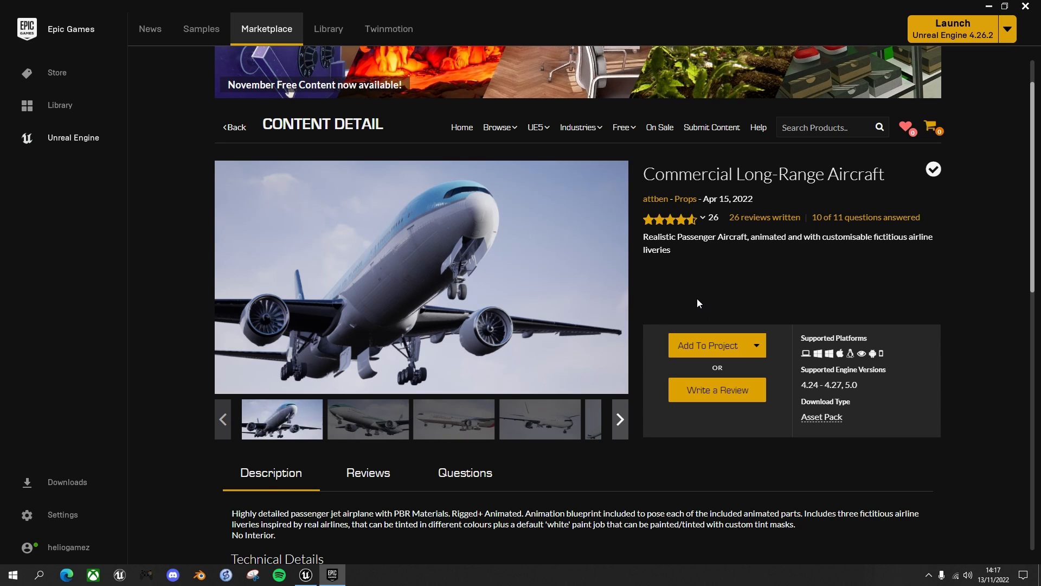
mouse_move(631, 260)
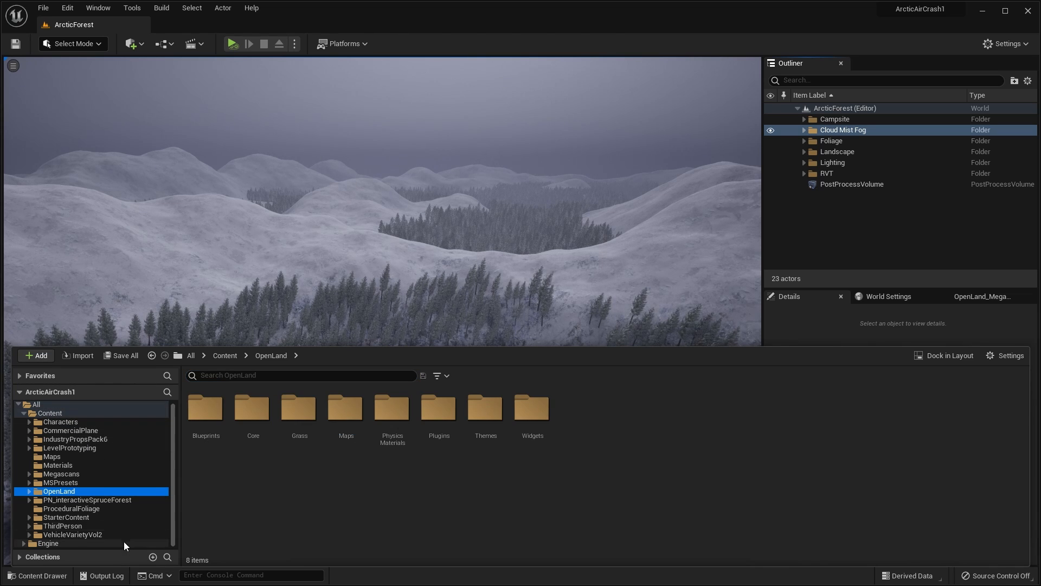
mouse_move(70, 430)
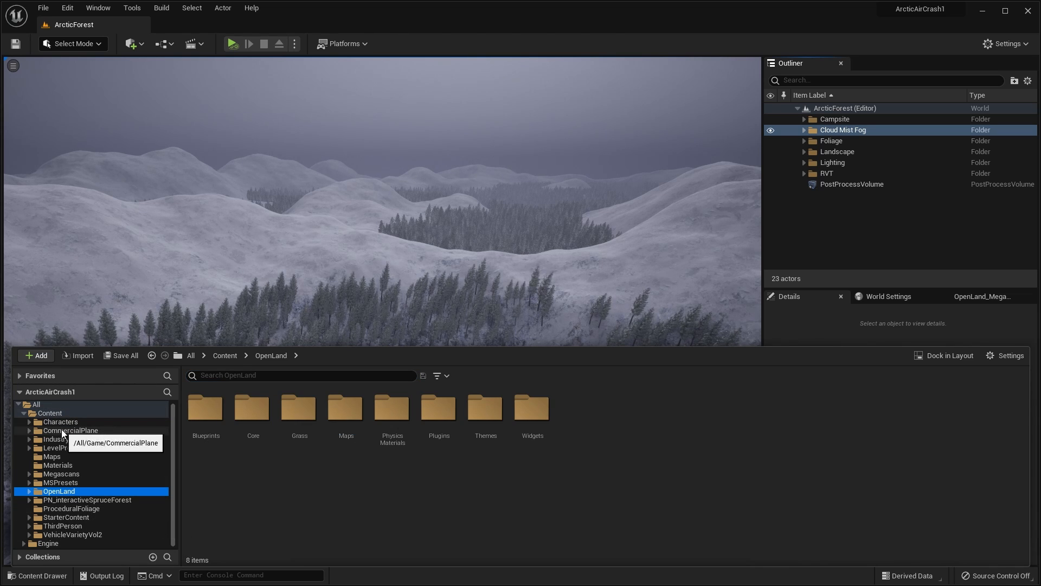
Locate the CommercialPlane blueprints folder and fly the camera to the snowy ridge.
click(69, 431)
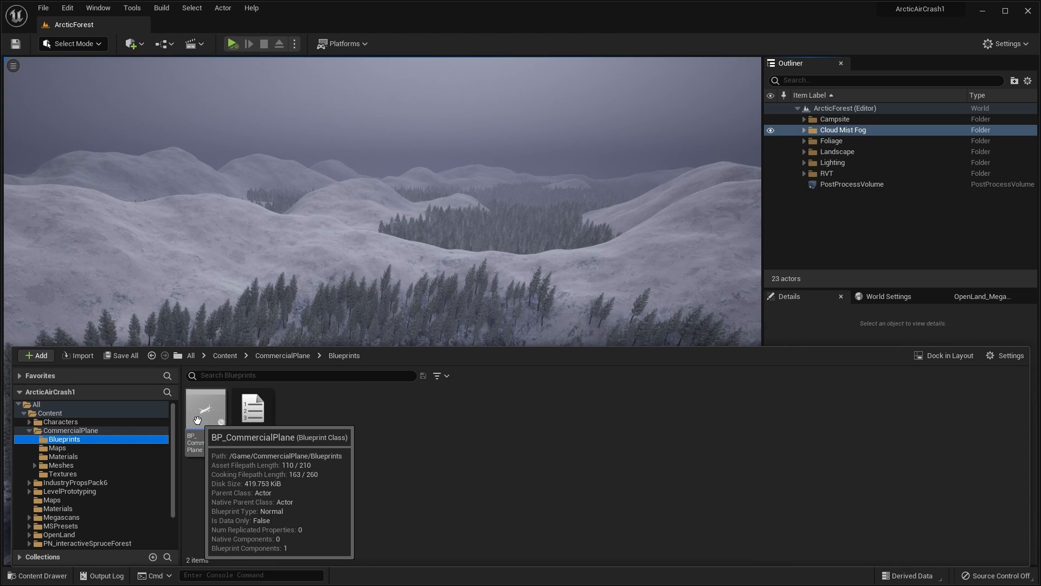
mouse_move(546, 528)
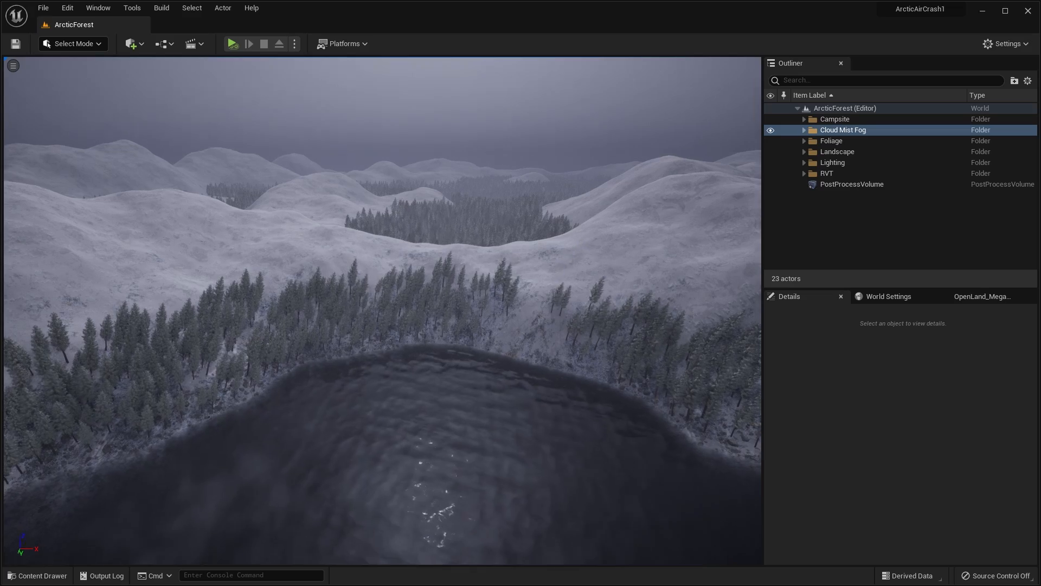
drag(382, 332, 381, 232)
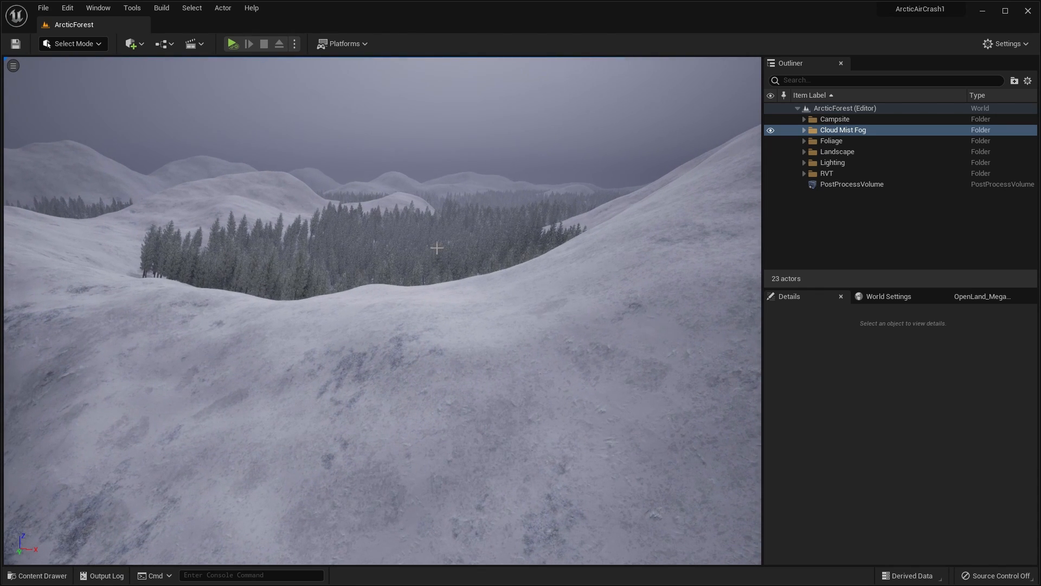
Drop BP_CommercialPlane from the Content Drawer onto the ridge and angle it nose-down.
click(37, 575)
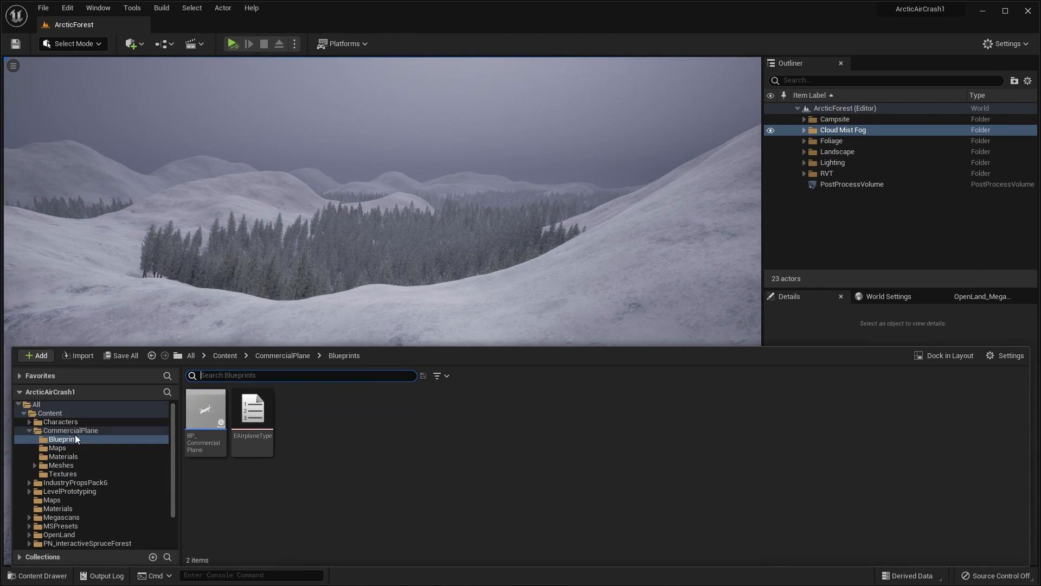
mouse_move(205, 412)
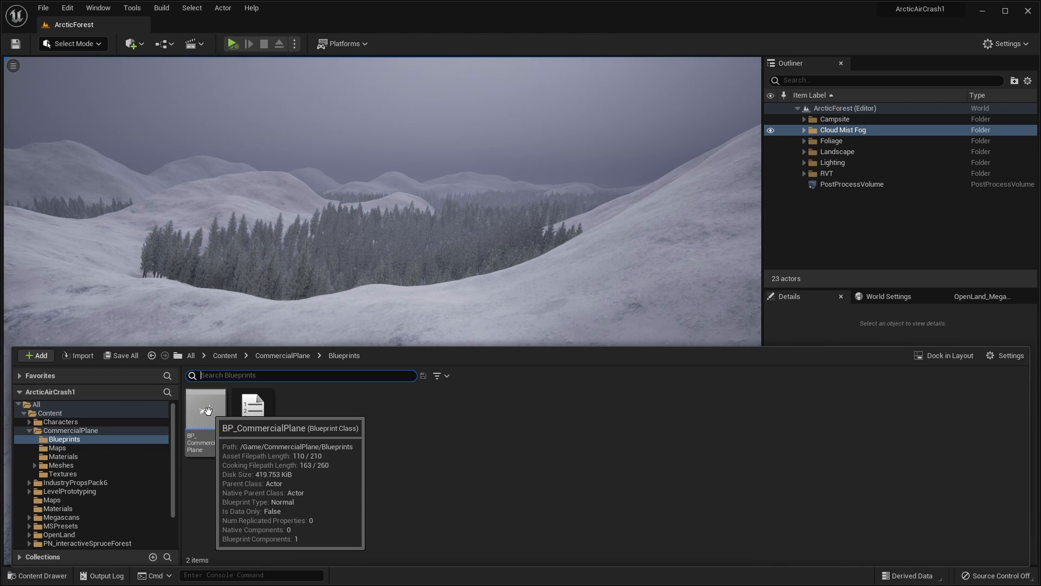
click(206, 409)
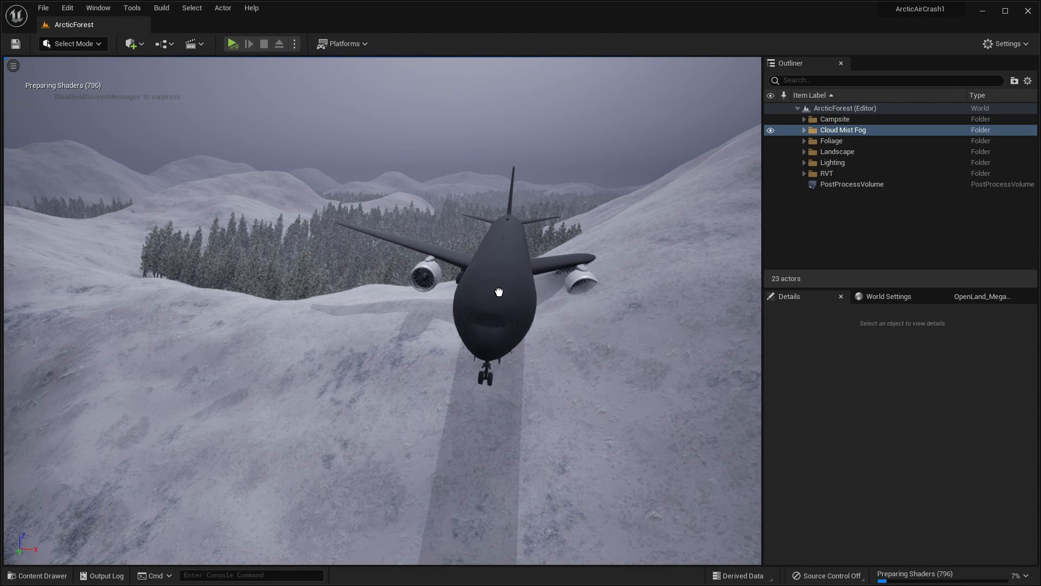
click(499, 292)
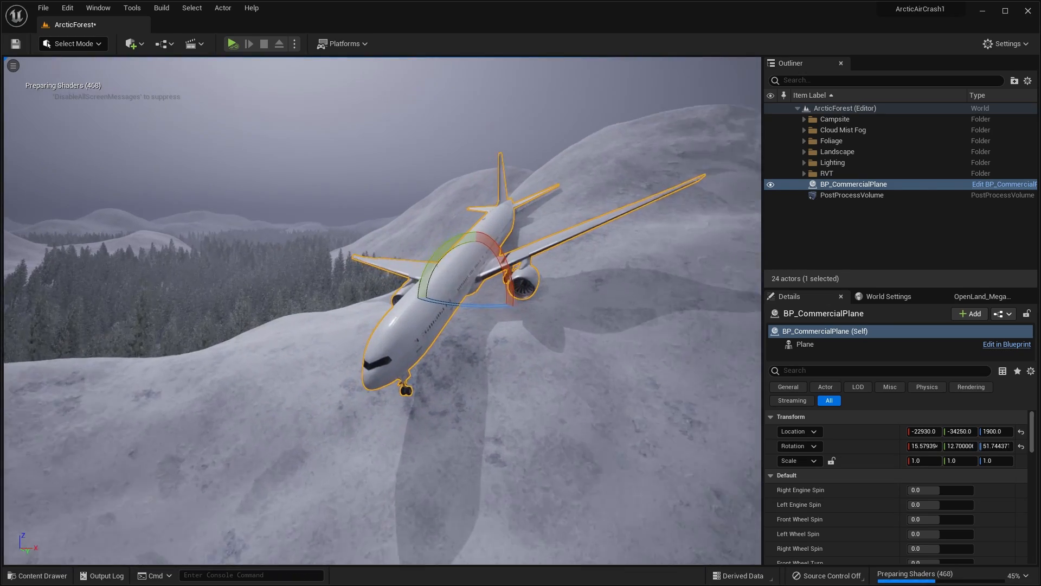
scroll(up, 3)
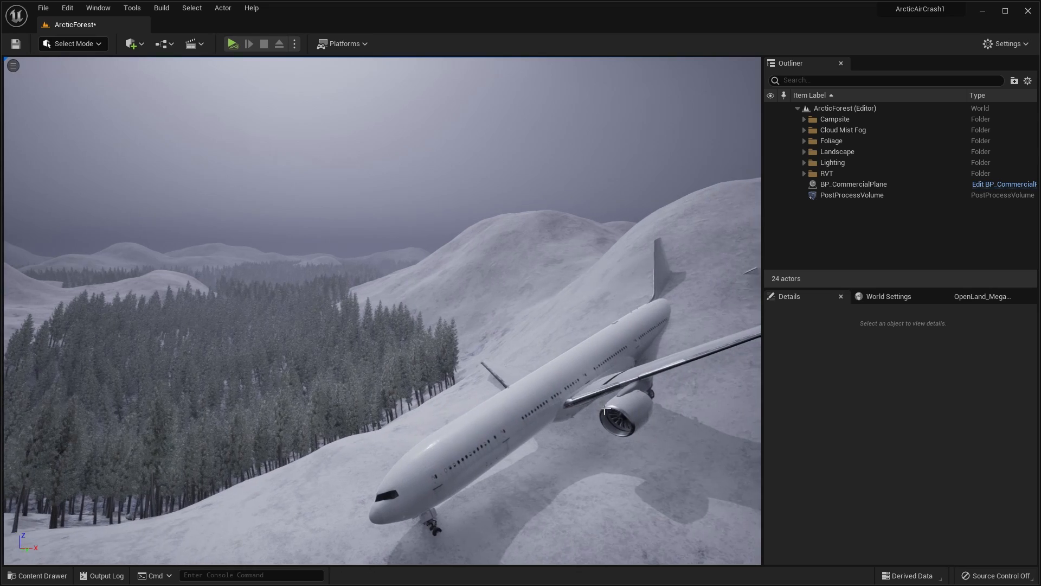
Select the airliner and raise its Left Engine Spin default value.
click(854, 185)
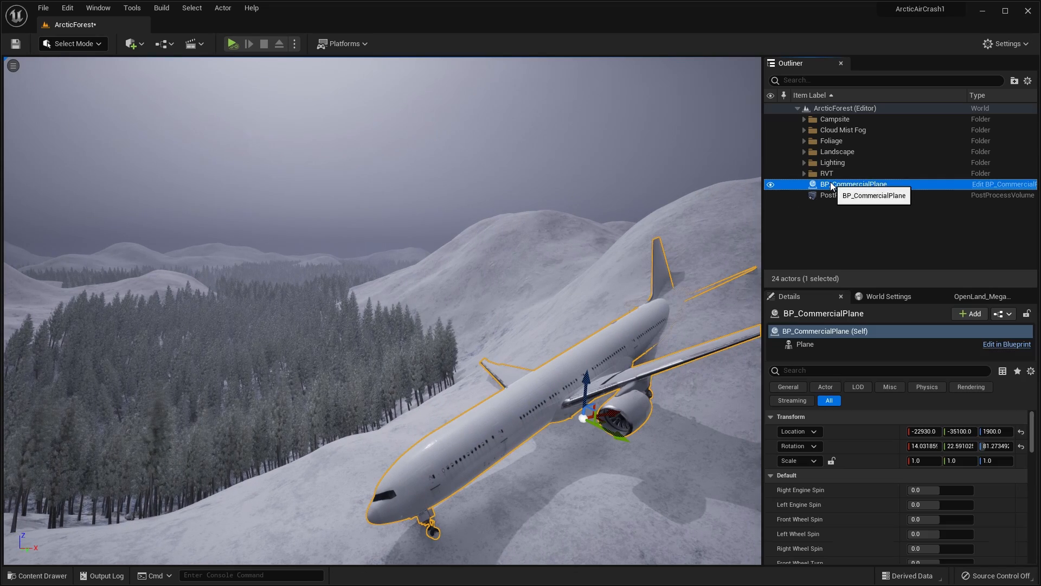
mouse_move(844, 451)
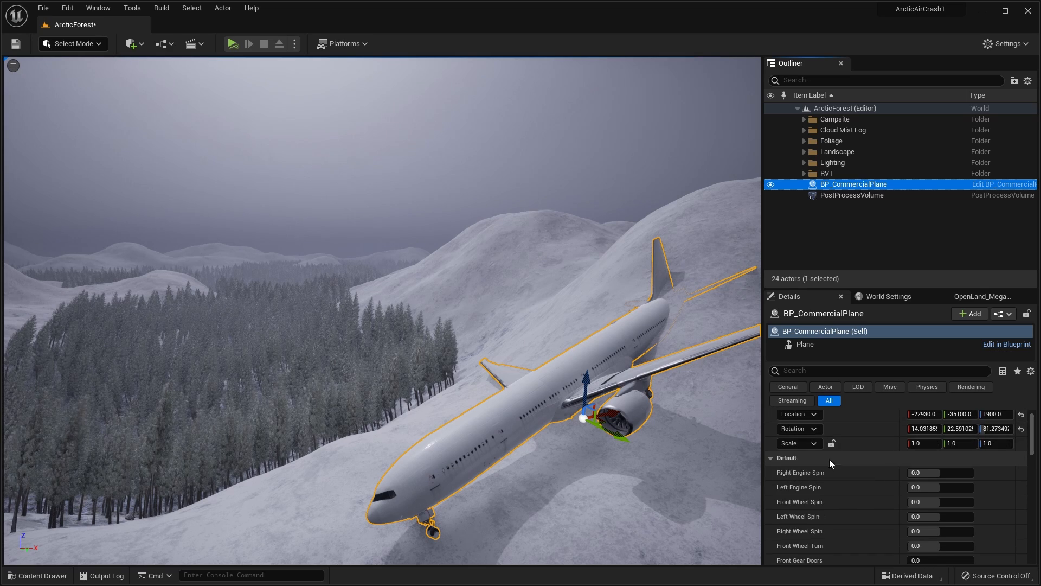
scroll(down, 3)
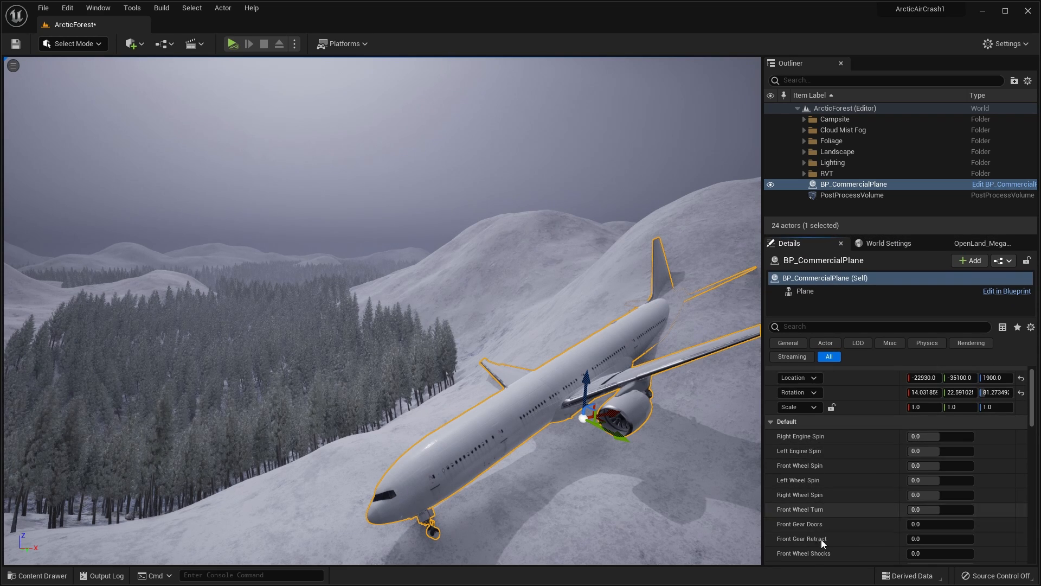
scroll(down, 3)
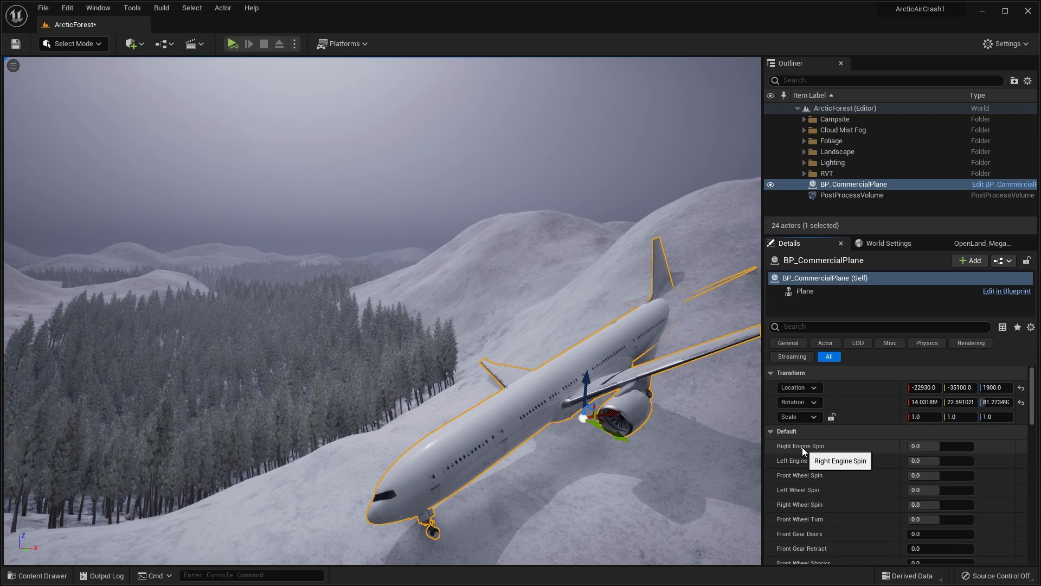
mouse_move(804, 460)
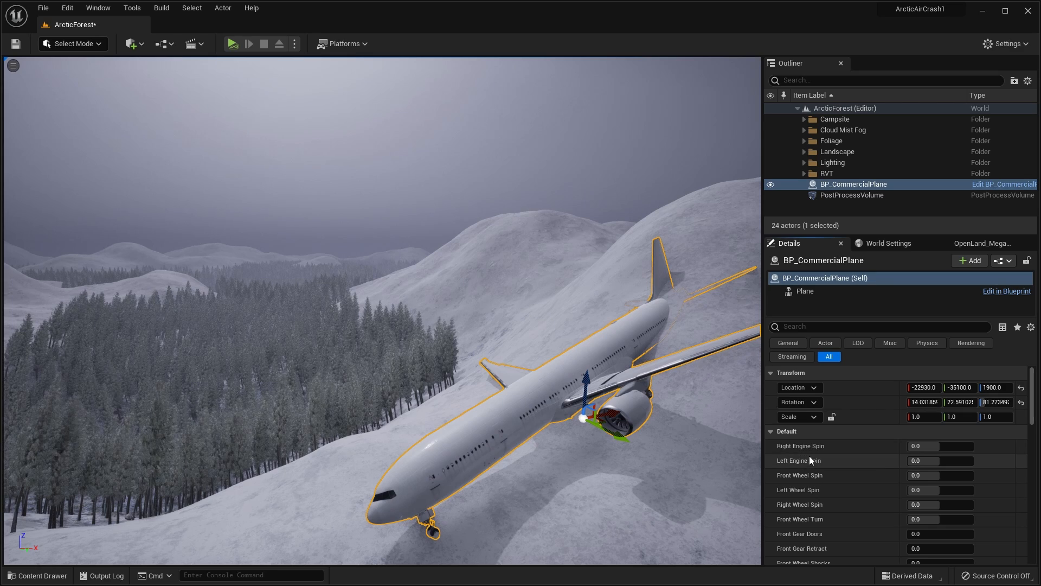
double_click(940, 460)
text(0.2)
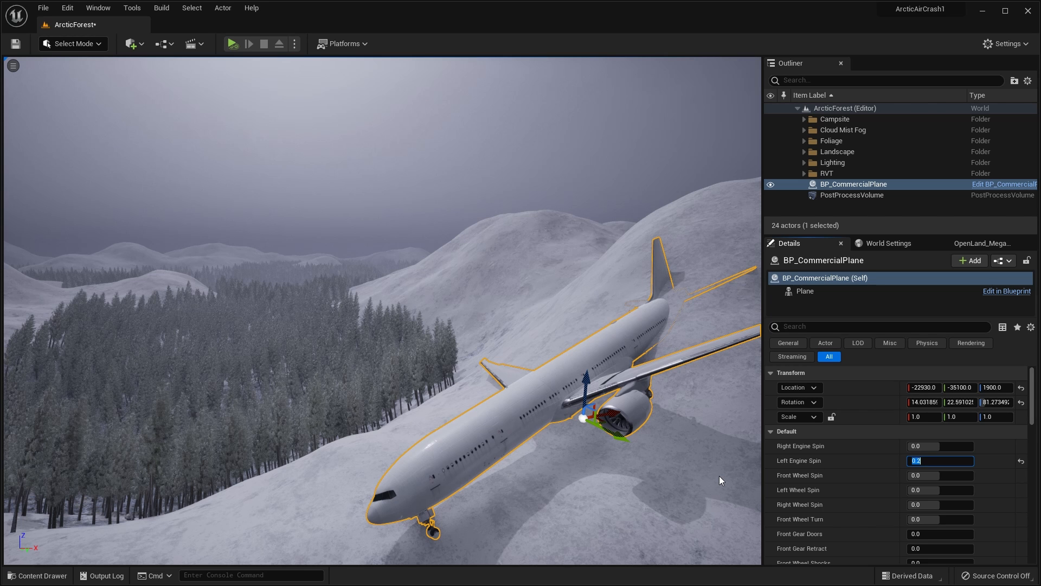
click(232, 44)
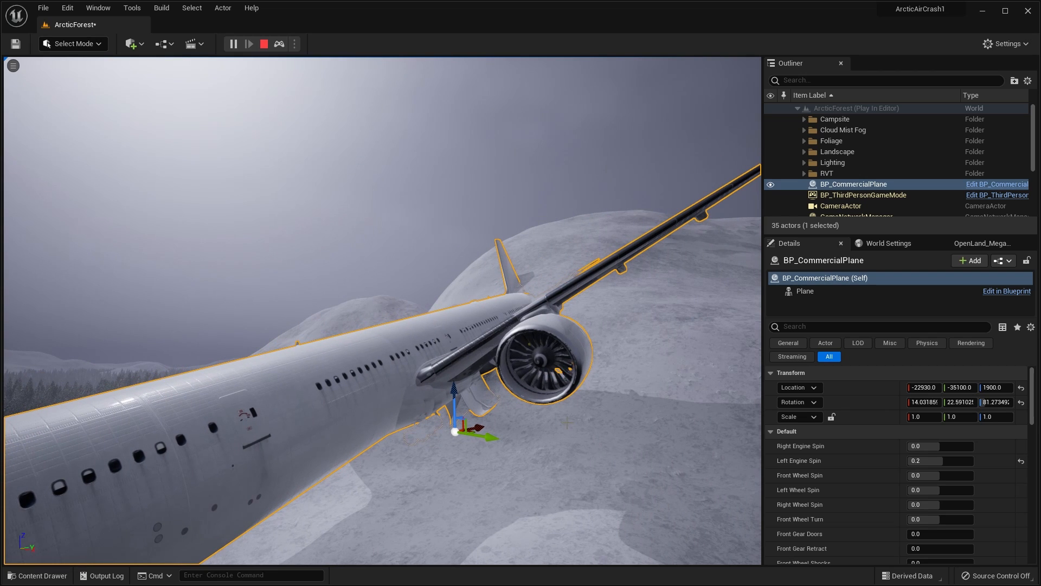
Stop the Play In Editor preview and return to the Details default parameters.
click(262, 43)
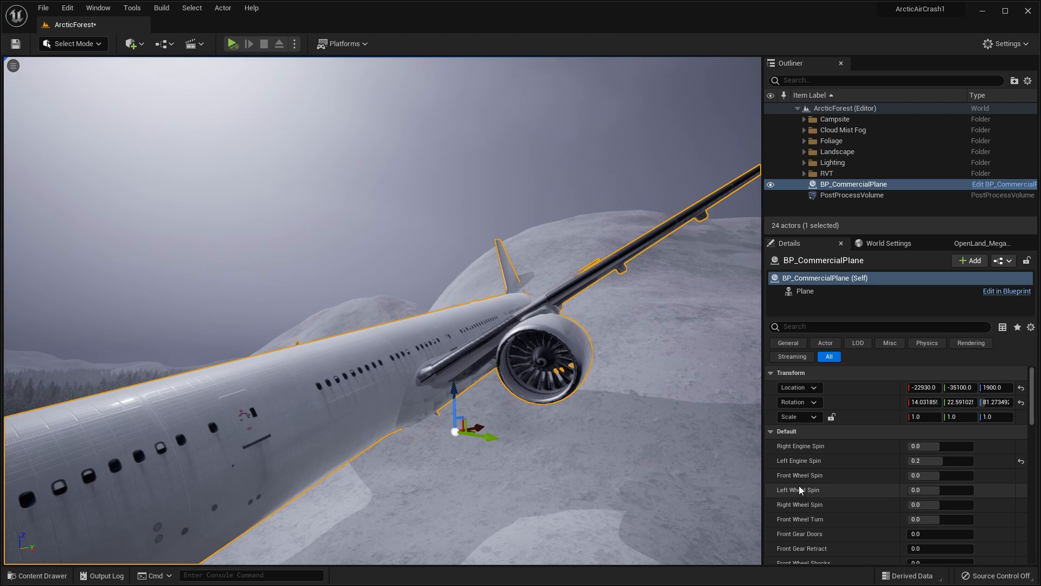
scroll(down, 3)
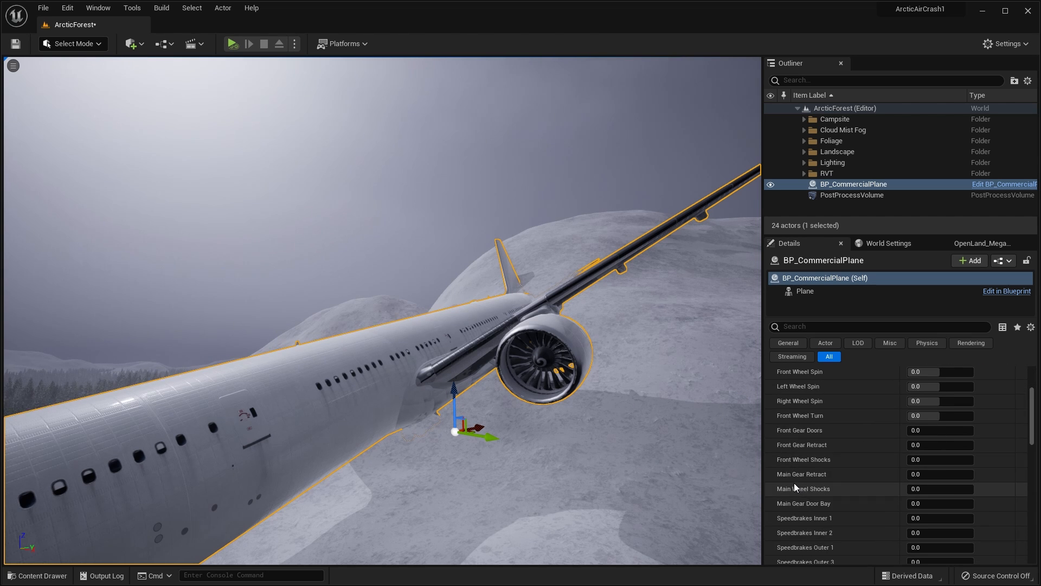
scroll(down, 3)
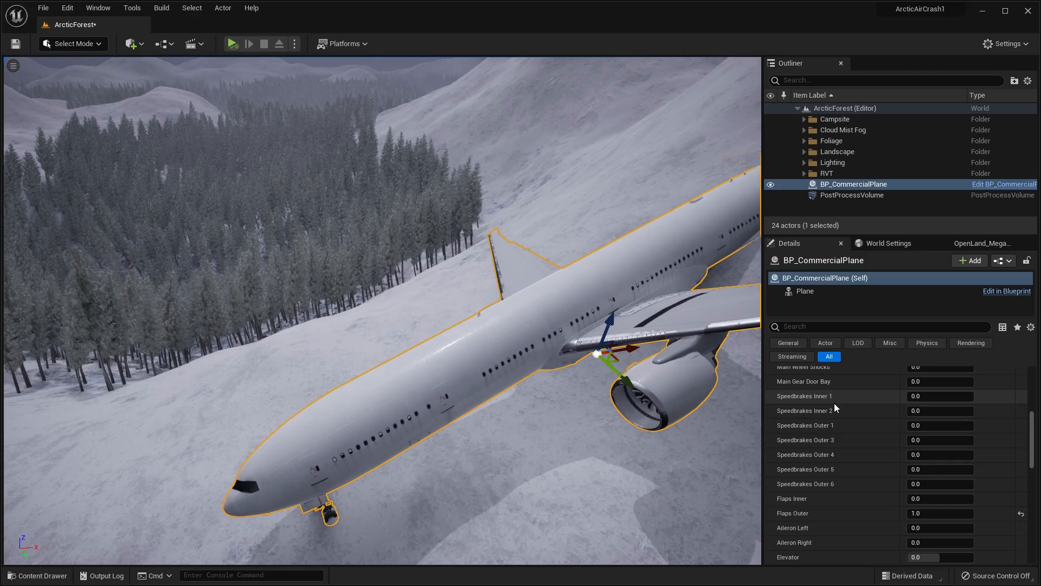
Set the airliner's Carrier Livery to PanAtlantic.
scroll(down, 3)
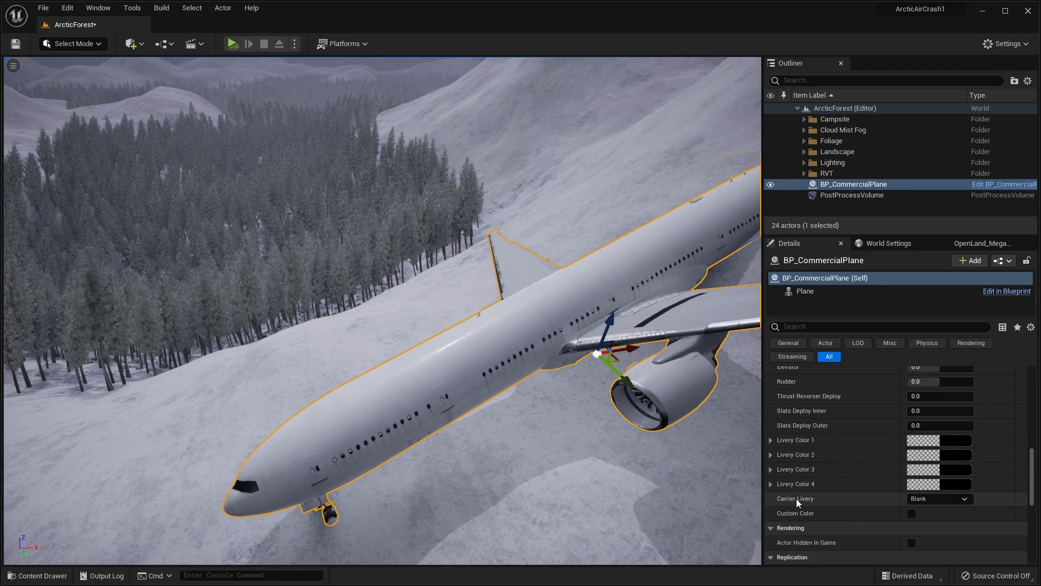
click(965, 498)
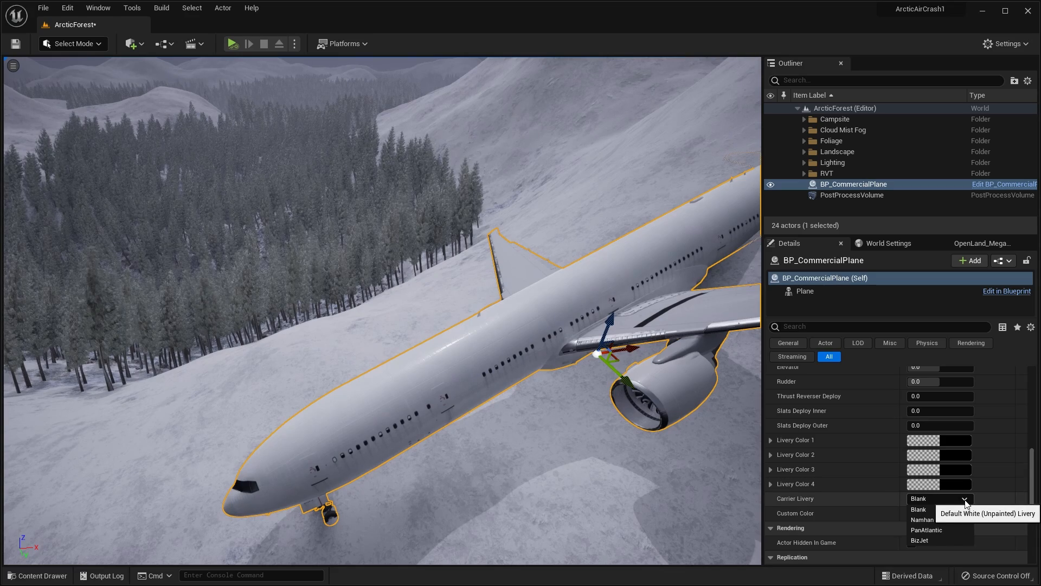
mouse_move(925, 530)
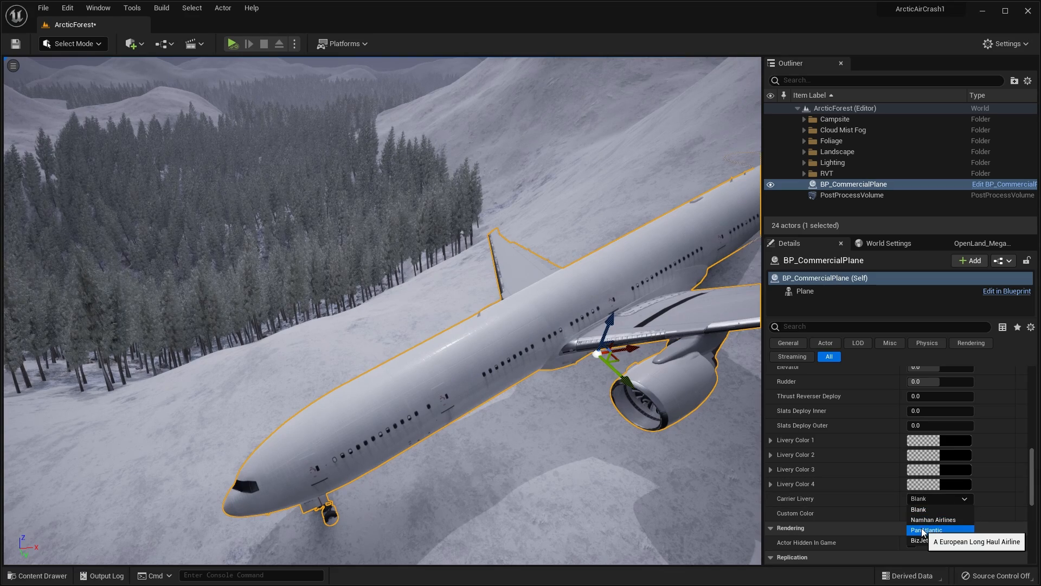
click(925, 529)
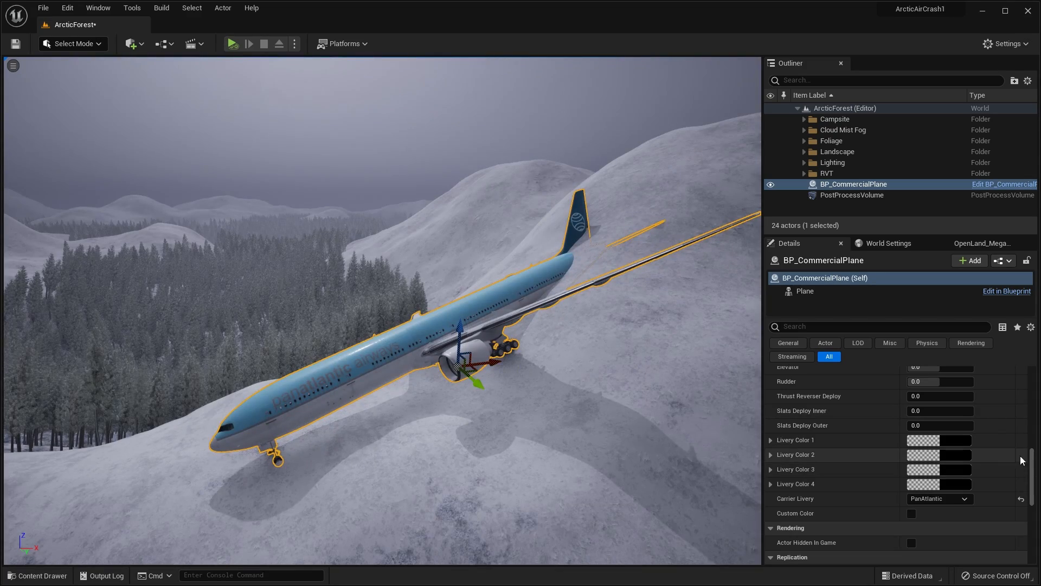
mouse_move(912, 513)
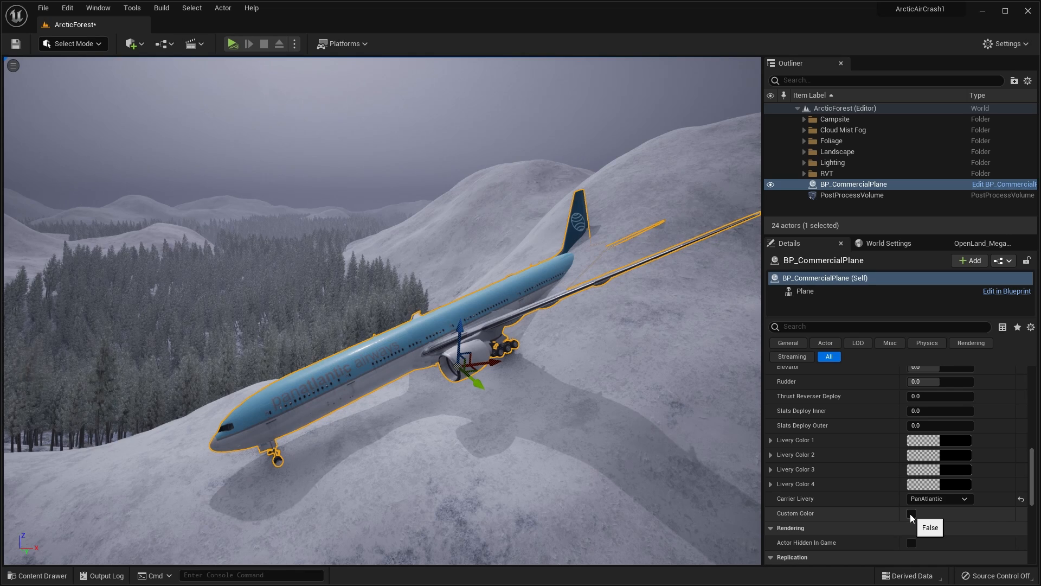
Try Custom Color with livery colours 3 and 4, then keep the PanAtlantic look.
click(911, 513)
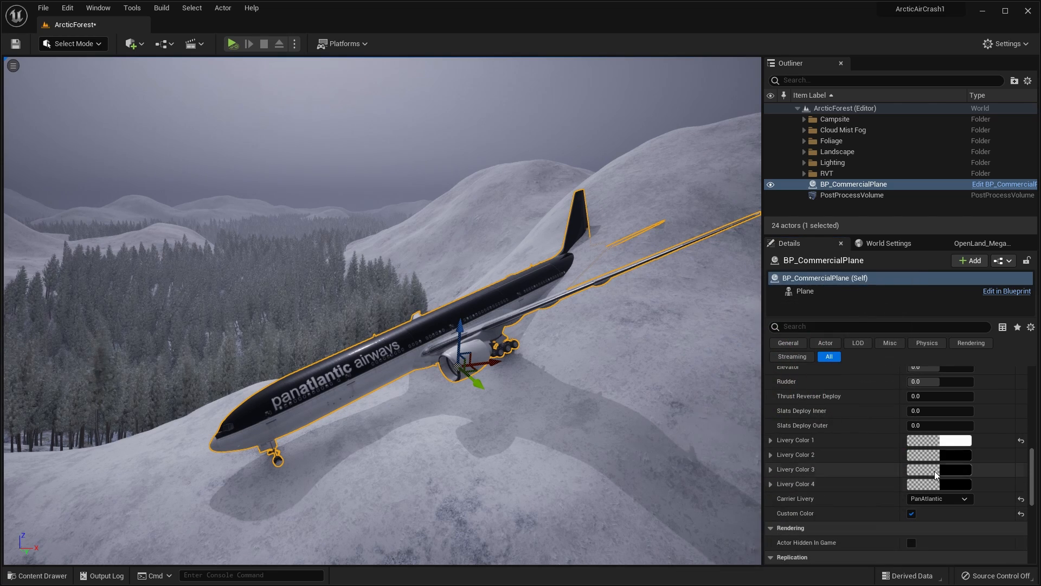
click(938, 468)
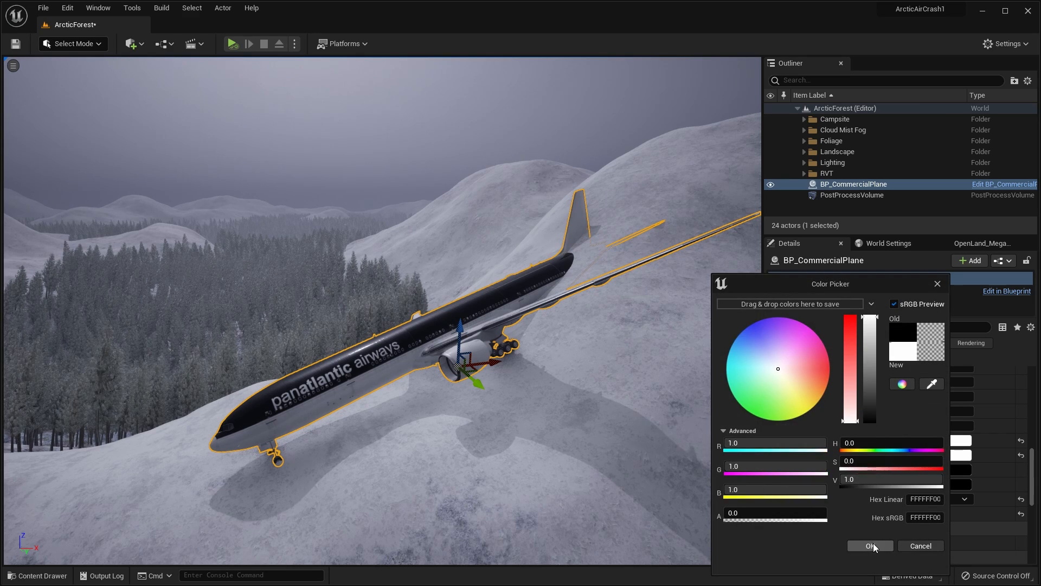
click(870, 545)
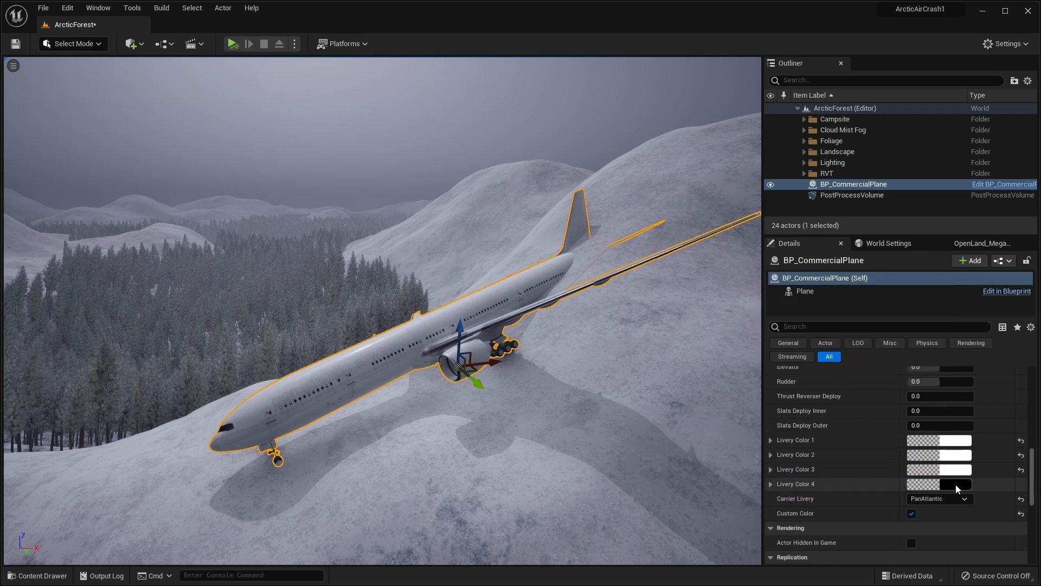
click(955, 484)
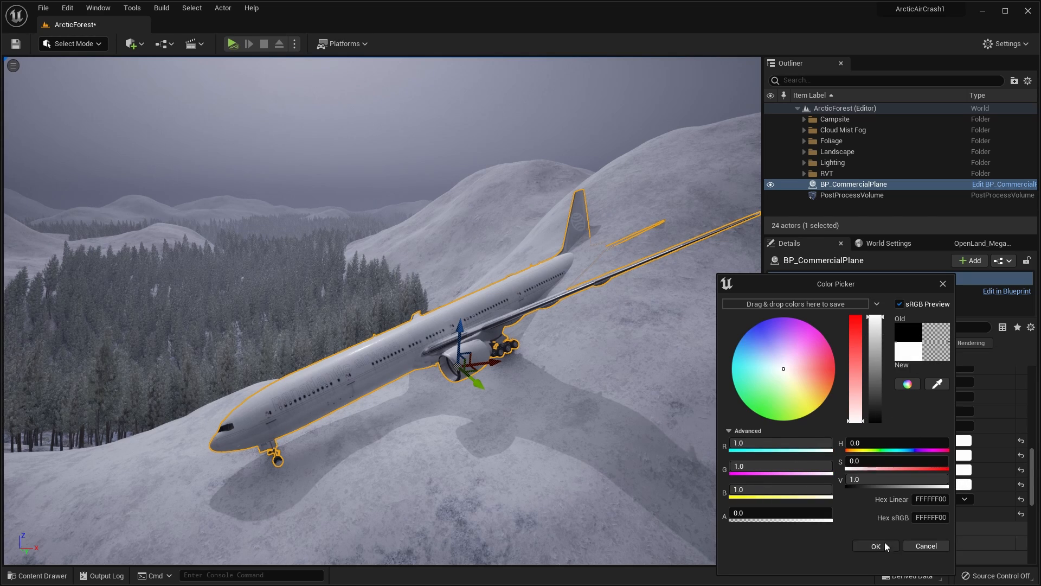
click(874, 545)
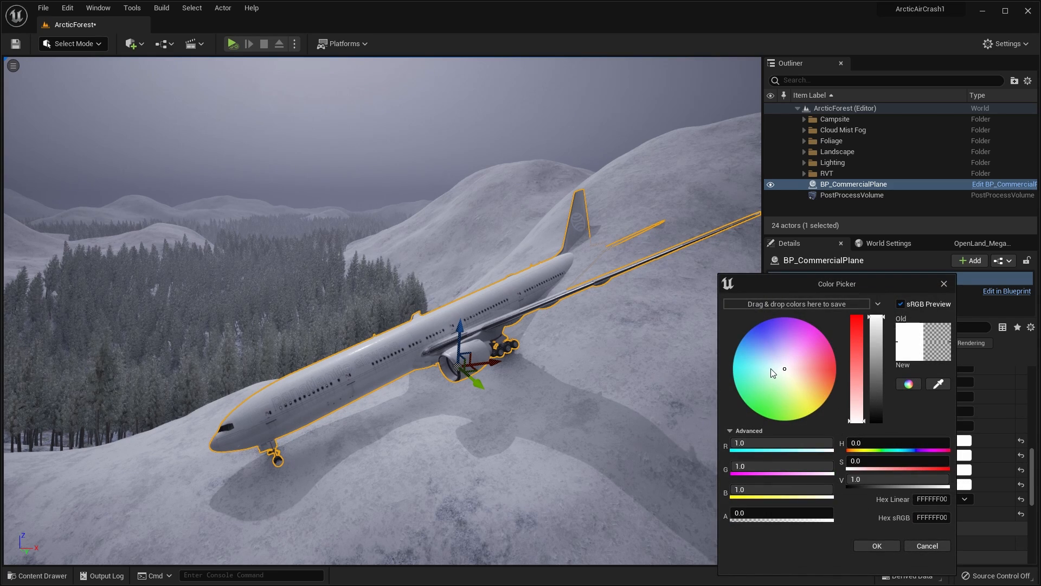
click(767, 372)
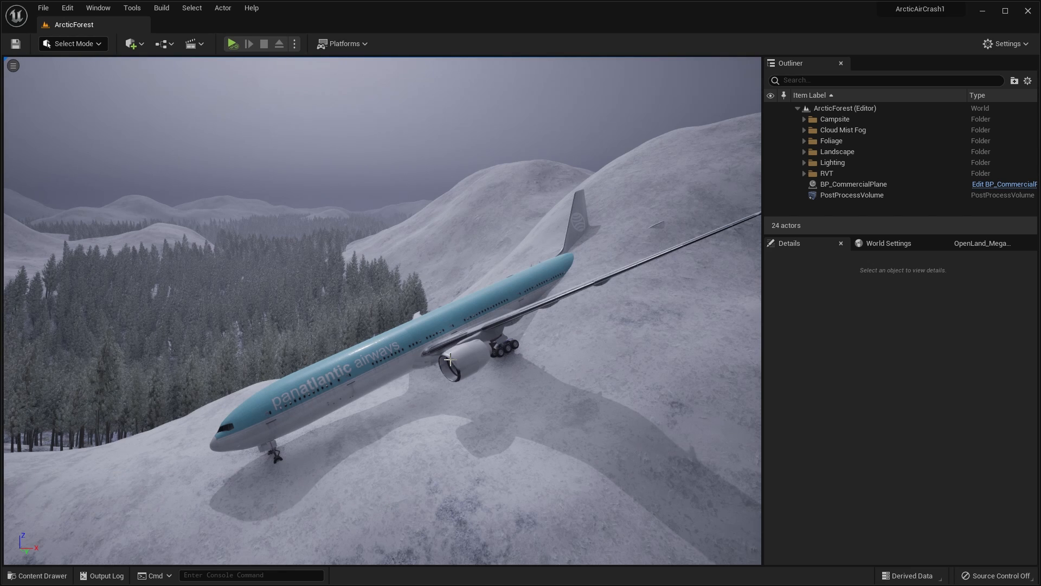
mouse_move(242, 195)
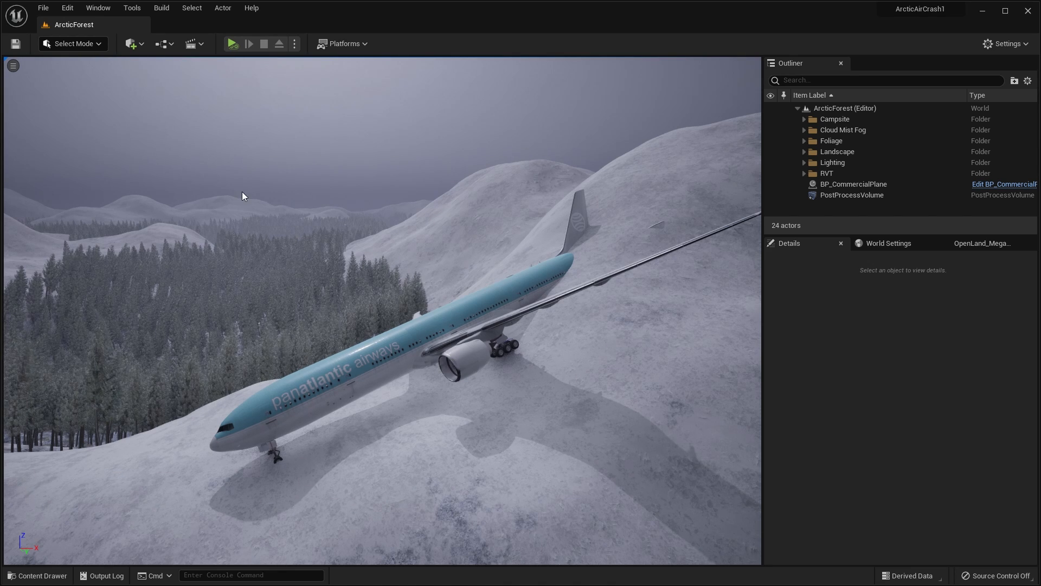
mouse_move(193, 174)
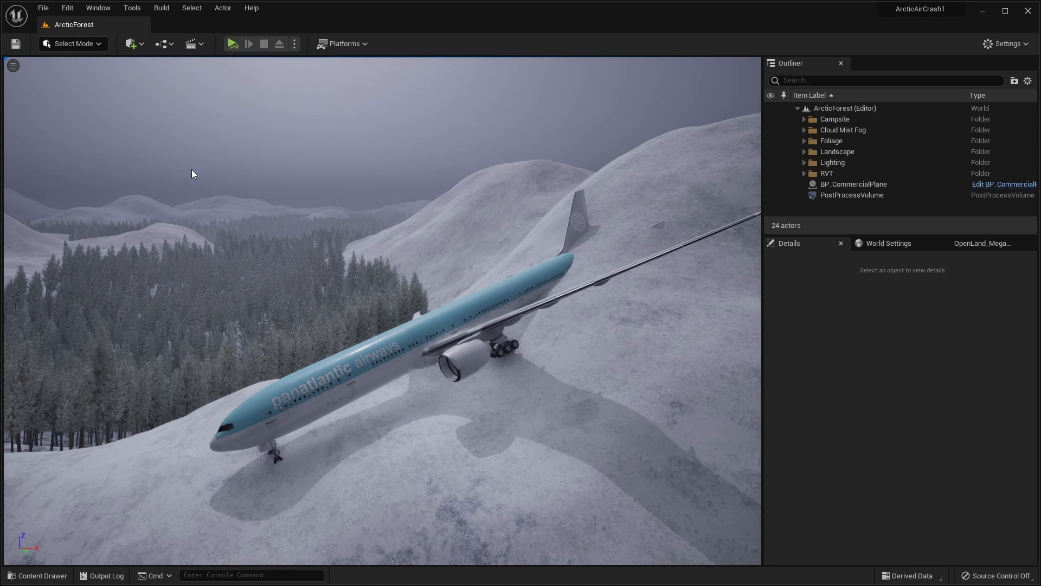
Enable the NiagaraFluids beta plugin via Edit > Plugins and restart the editor.
click(131, 43)
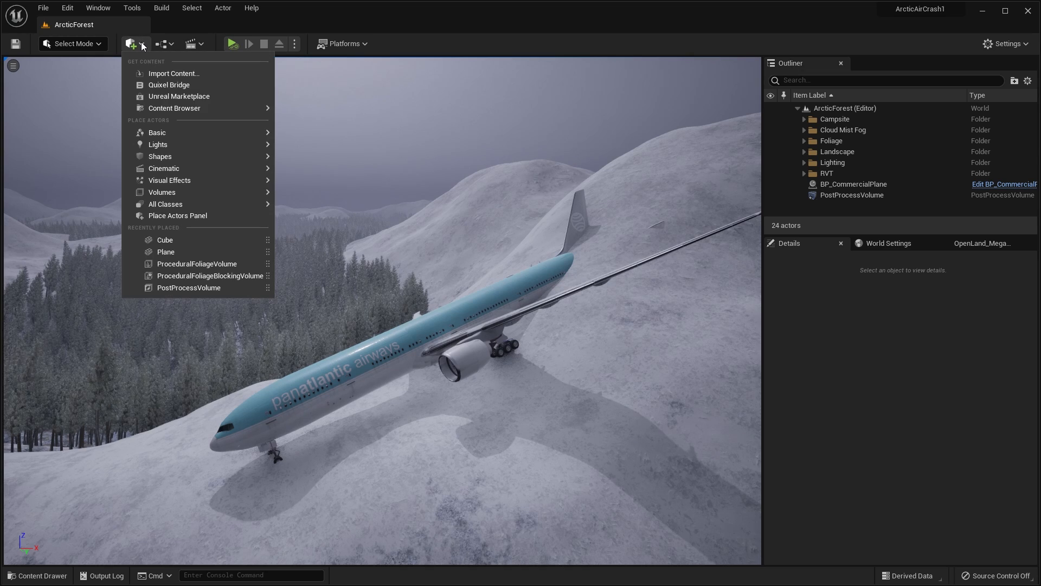
click(66, 7)
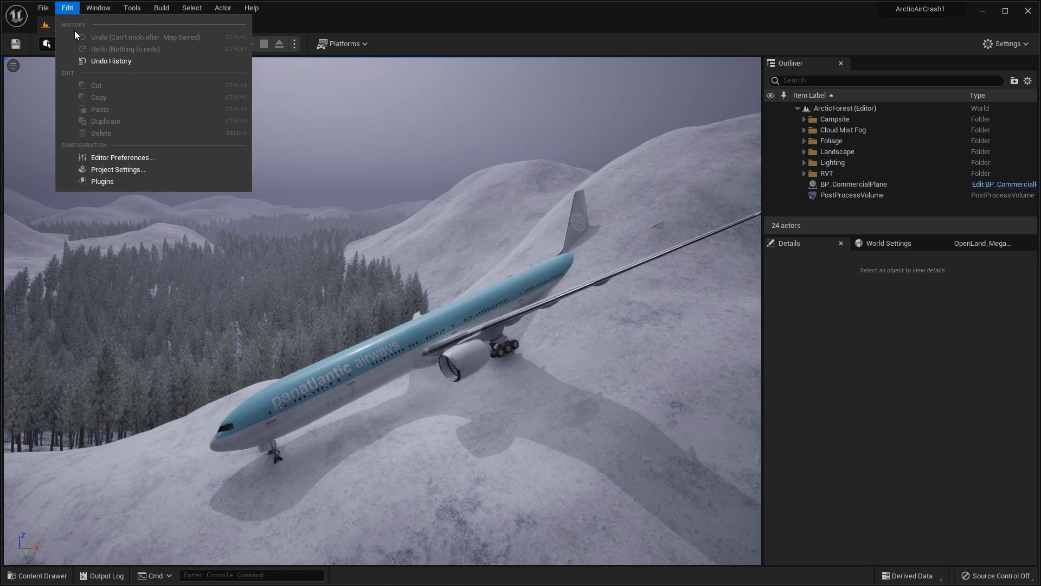
click(102, 181)
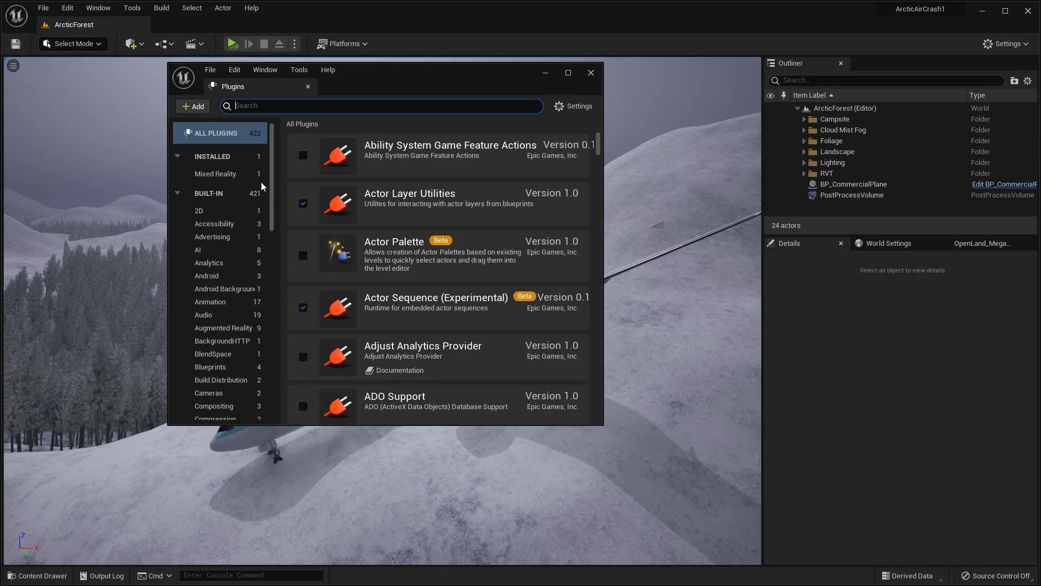
text(niaga)
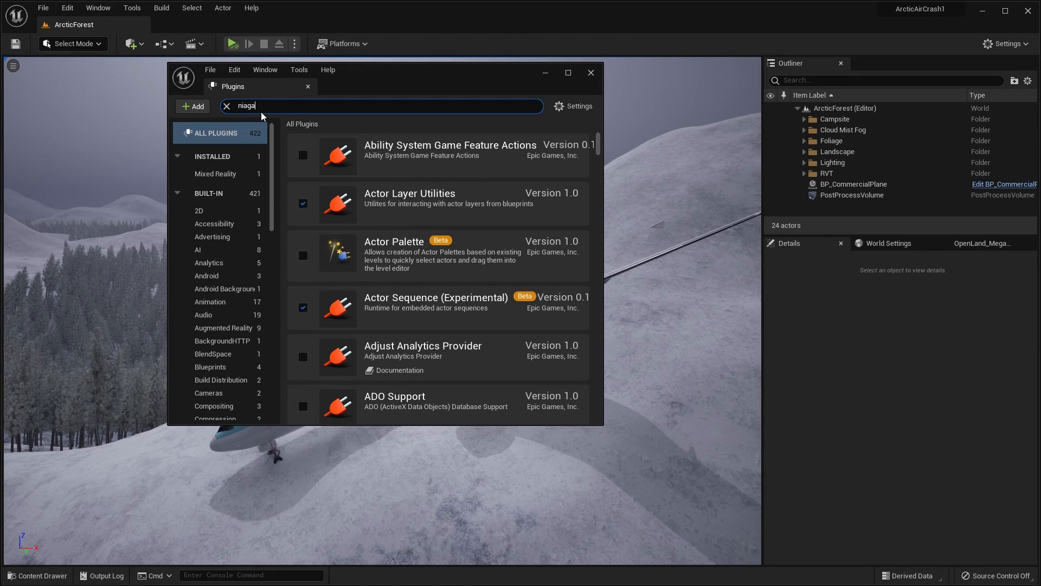
text(ra)
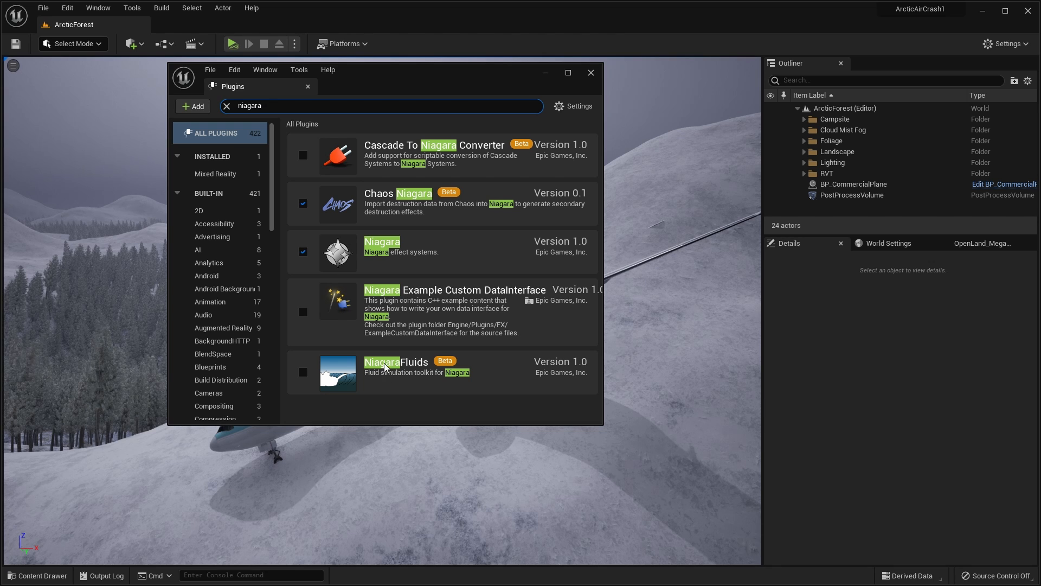
mouse_move(297, 372)
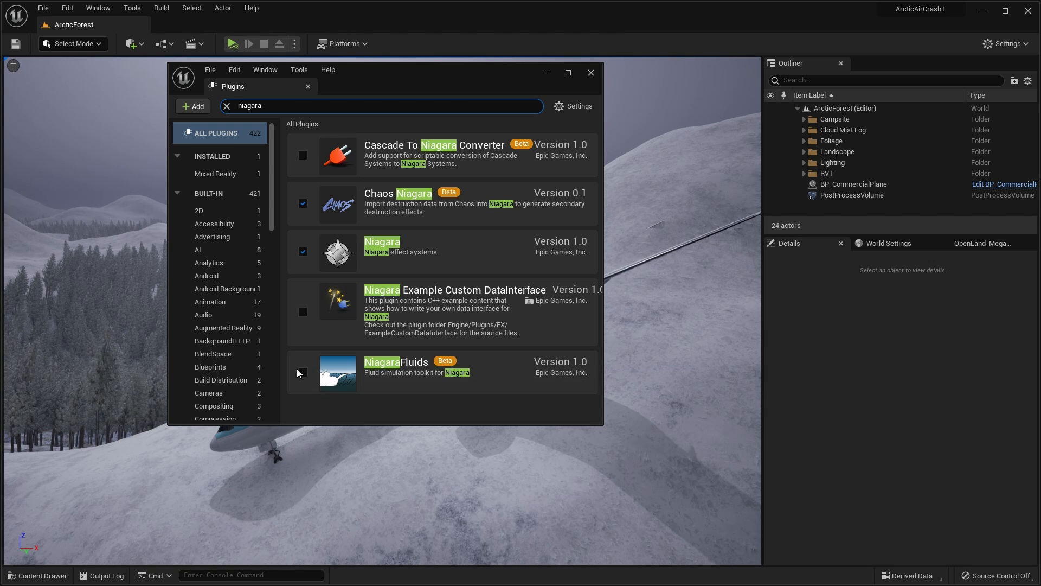
click(303, 374)
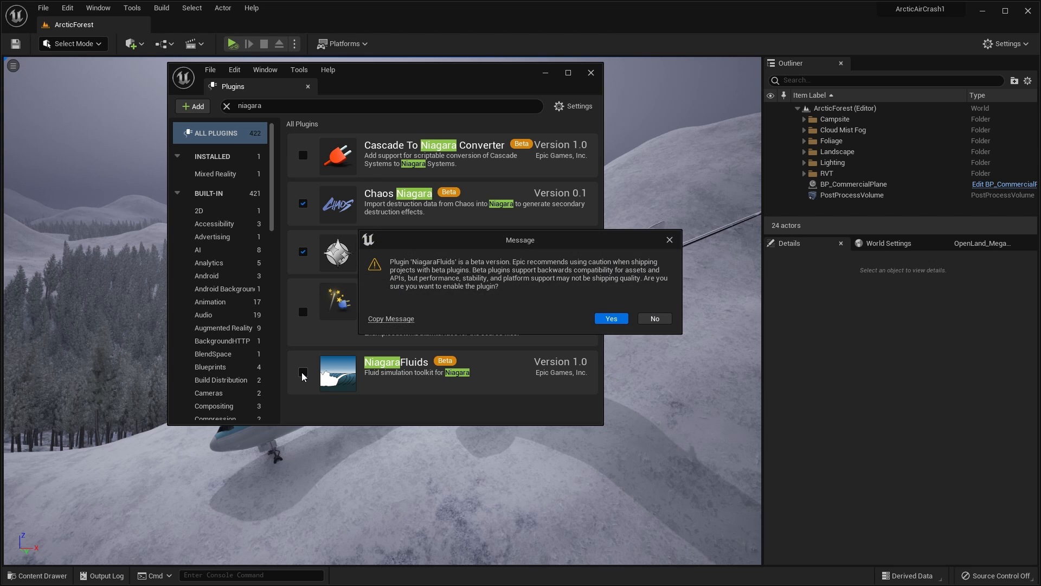
click(608, 319)
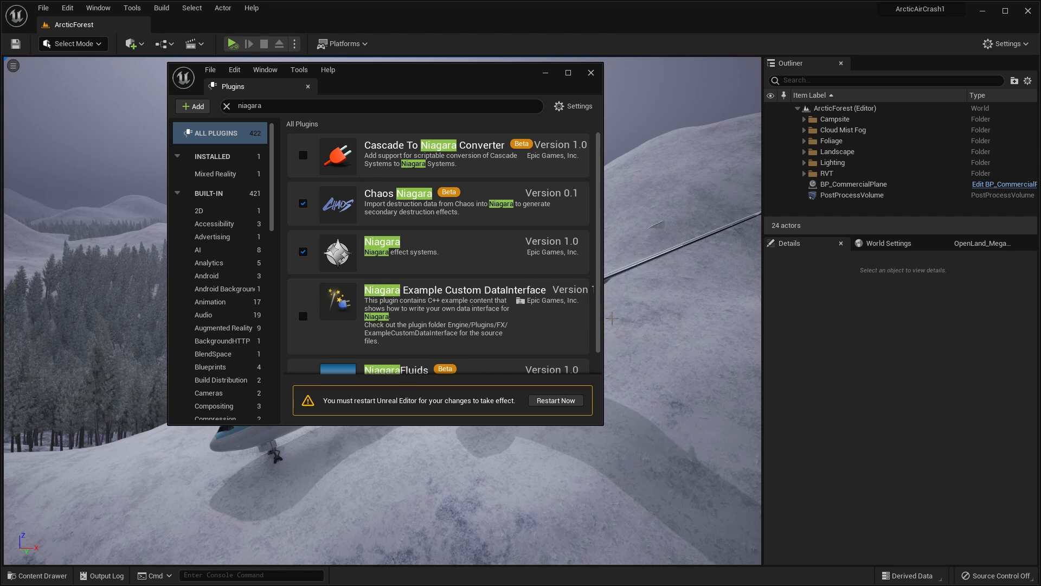
mouse_move(555, 401)
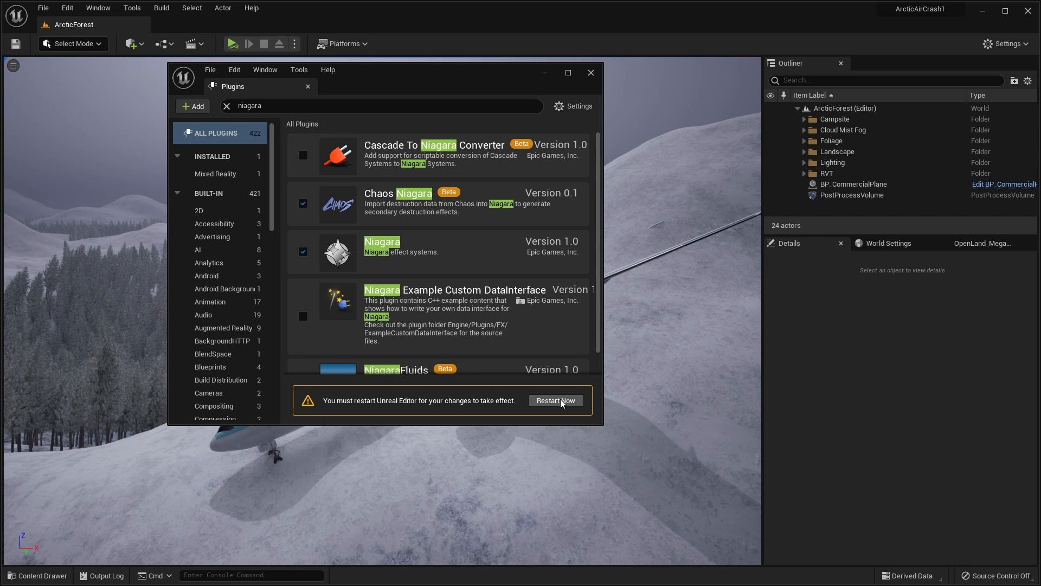
click(555, 400)
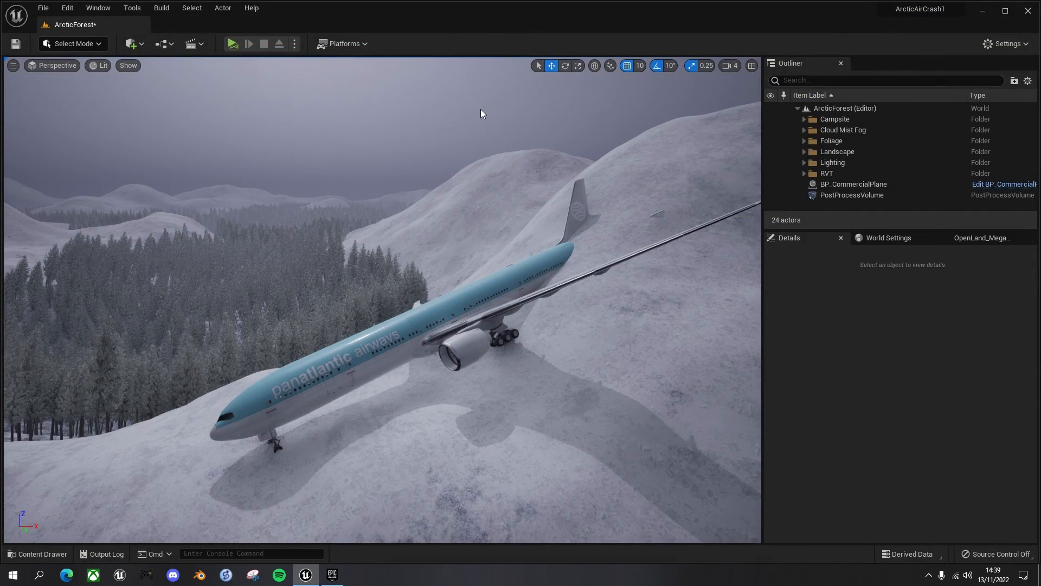
Create a new FX folder under Content and enter it.
click(38, 553)
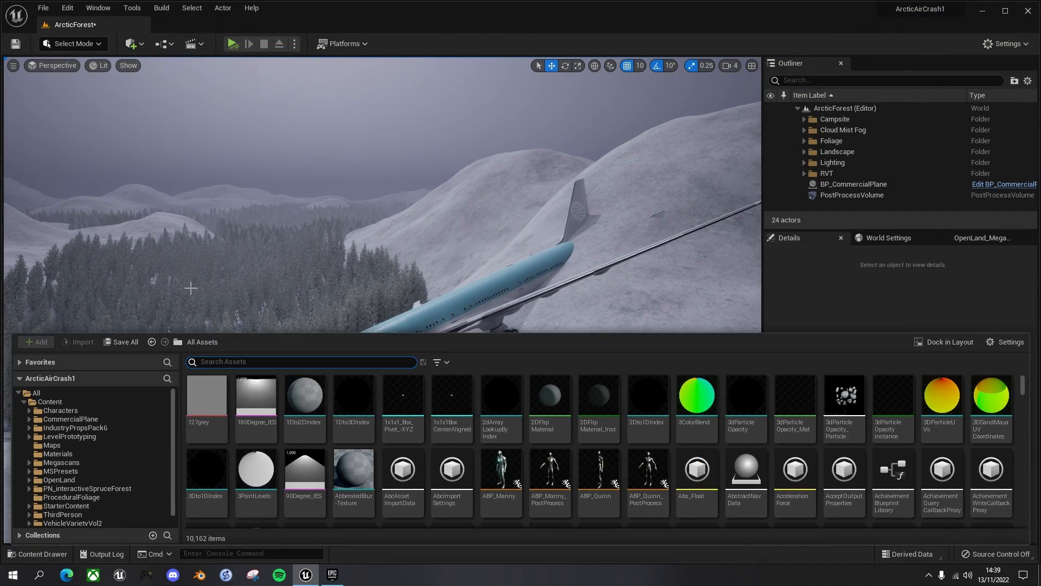
click(49, 401)
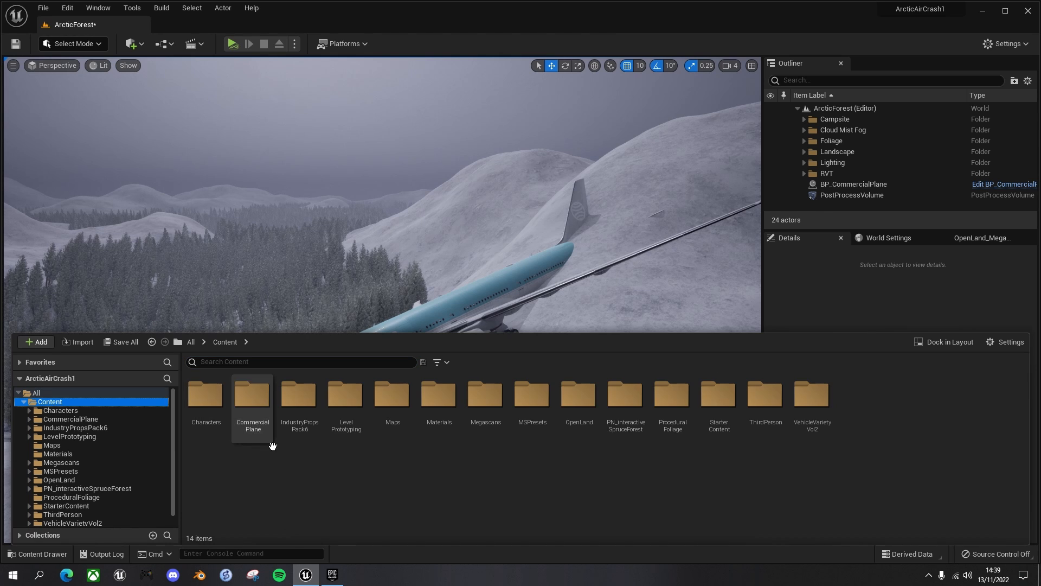
click(35, 342)
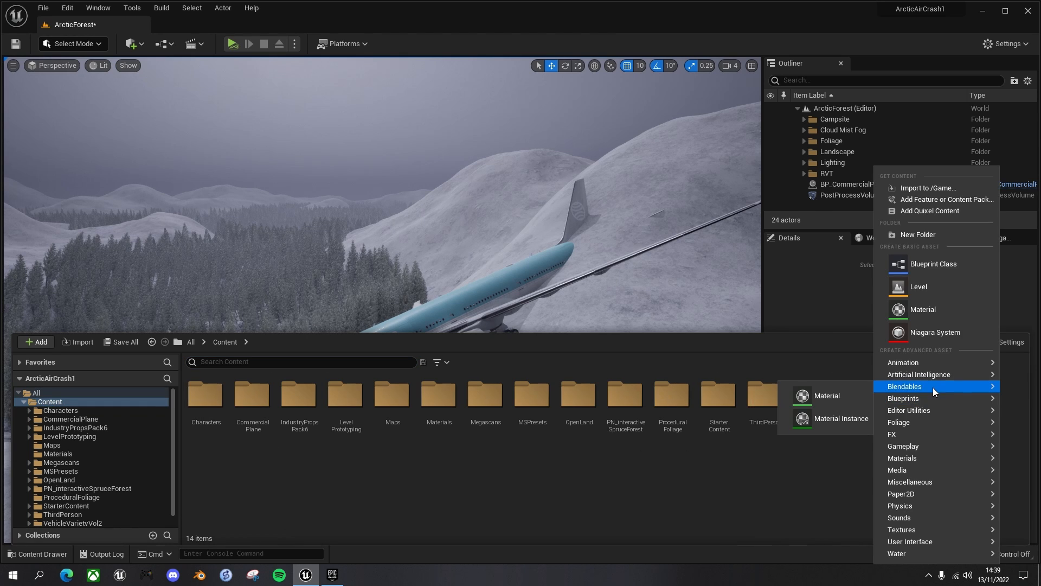
mouse_move(812, 486)
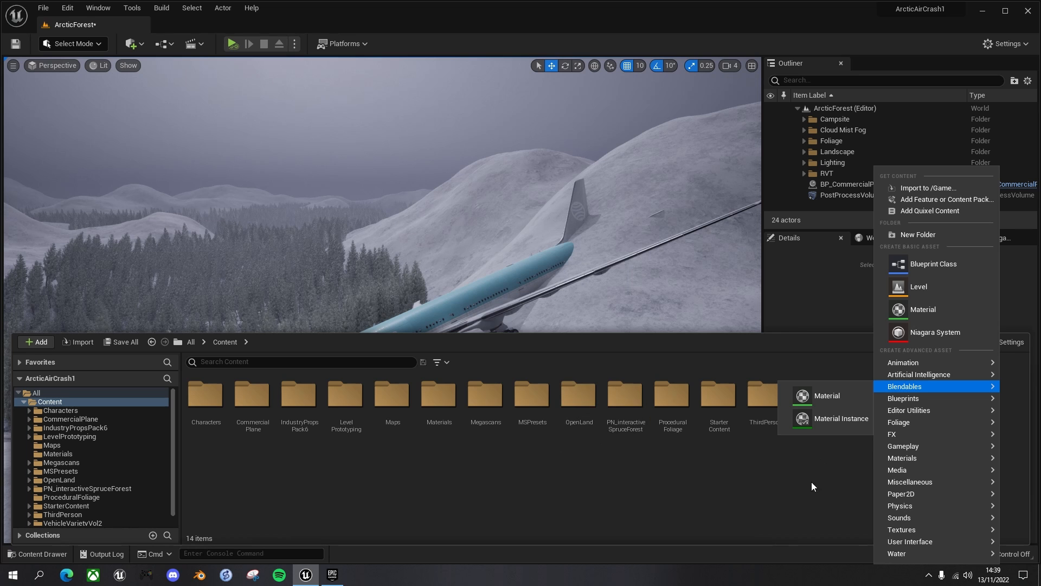
click(919, 235)
text(FX)
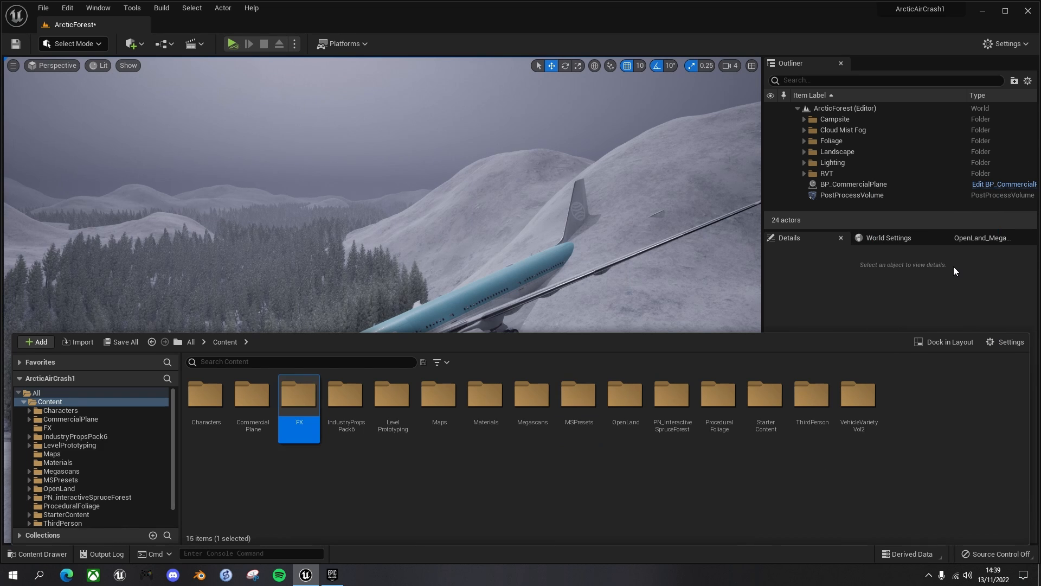
double_click(298, 394)
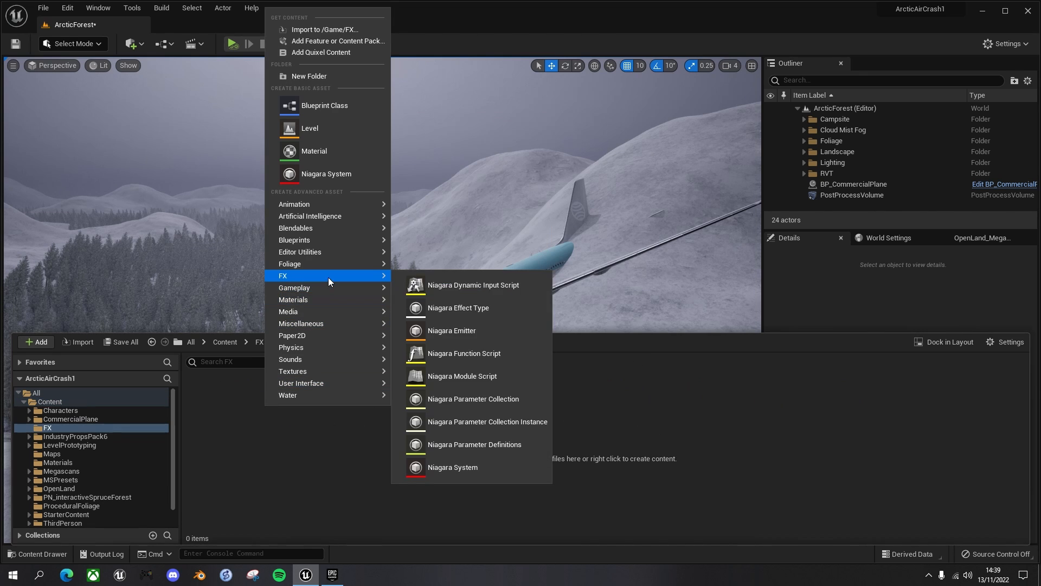
Create NS_EngineFire from the Grid 3D Gas Smoke Niagara template.
click(452, 467)
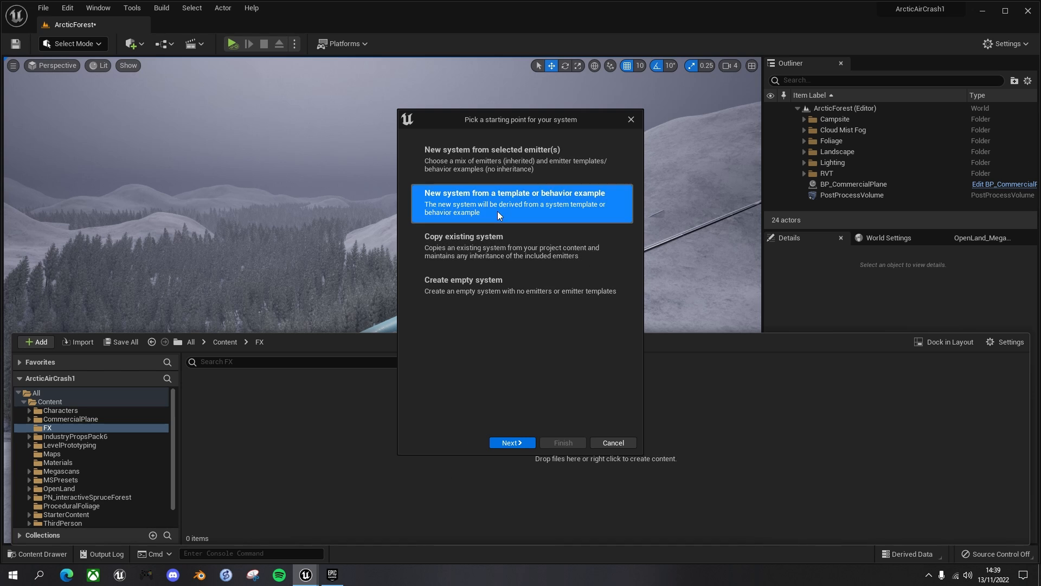
mouse_move(544, 197)
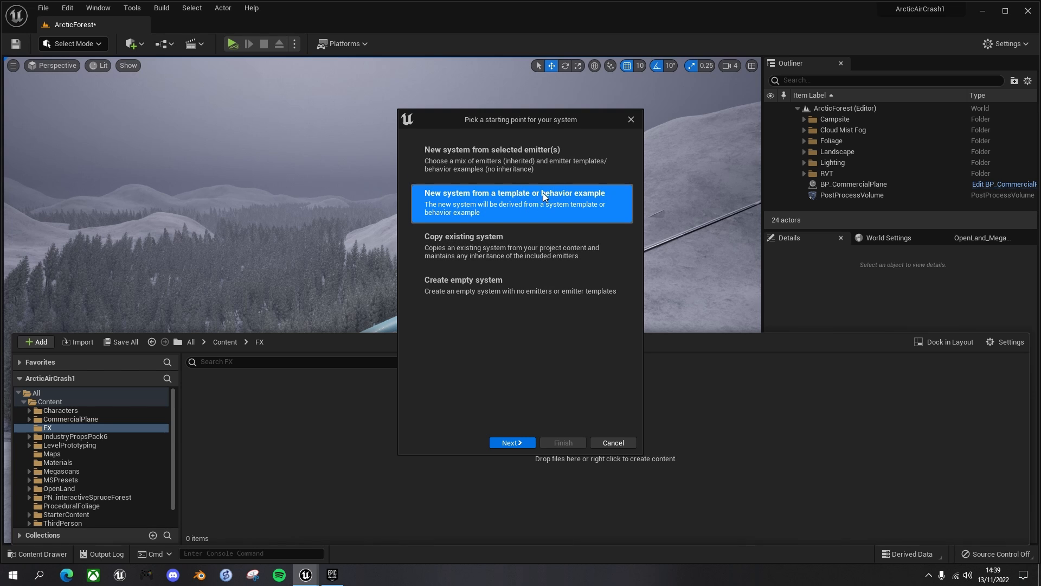
click(511, 442)
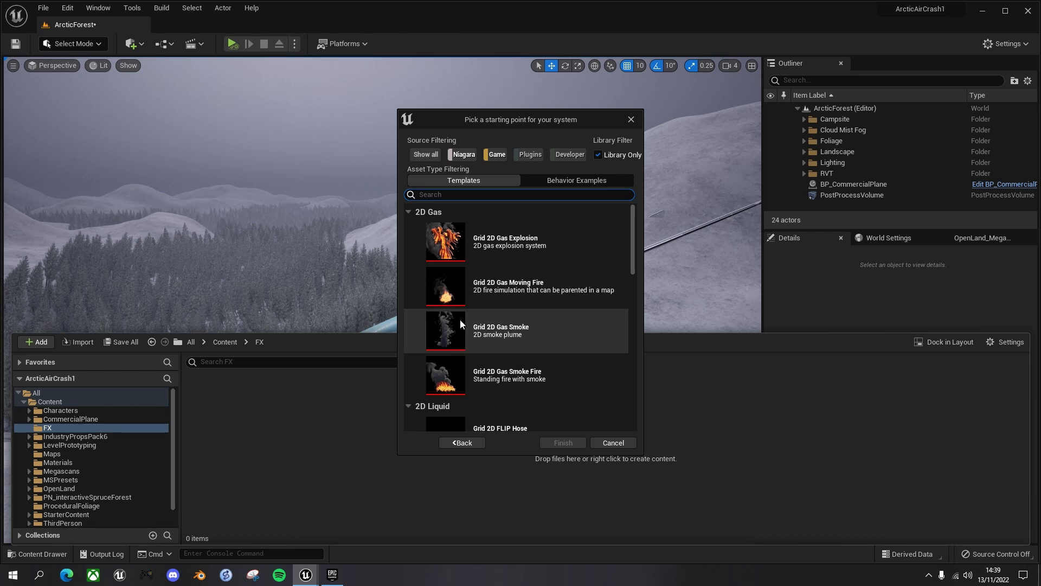
scroll(down, 3)
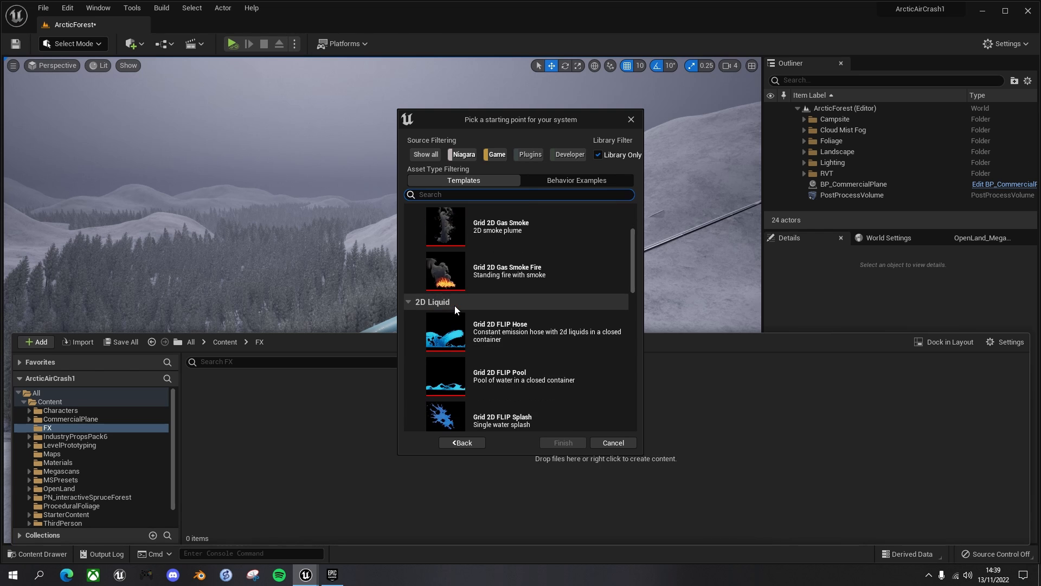
scroll(down, 3)
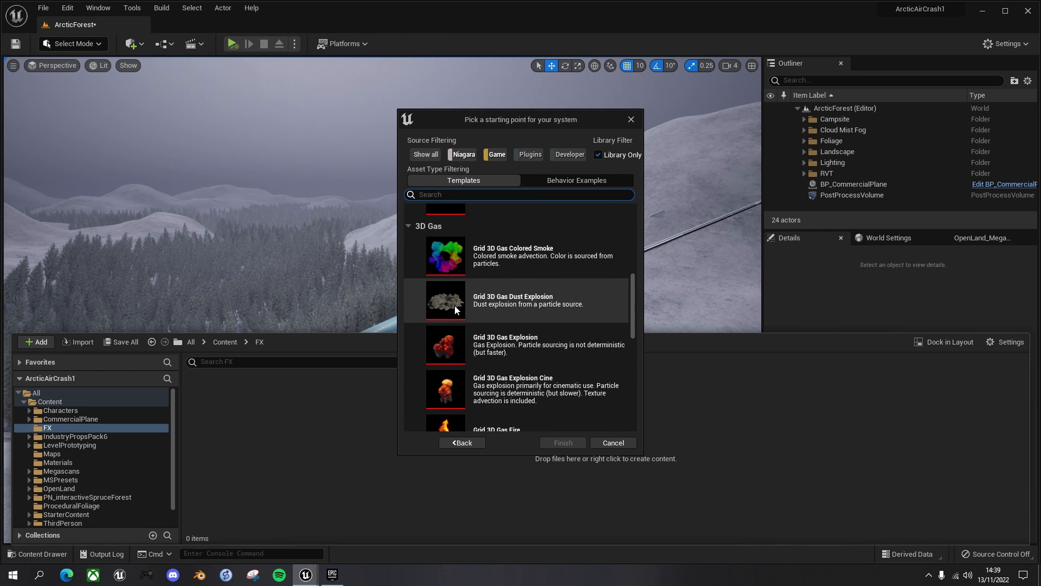
scroll(down, 3)
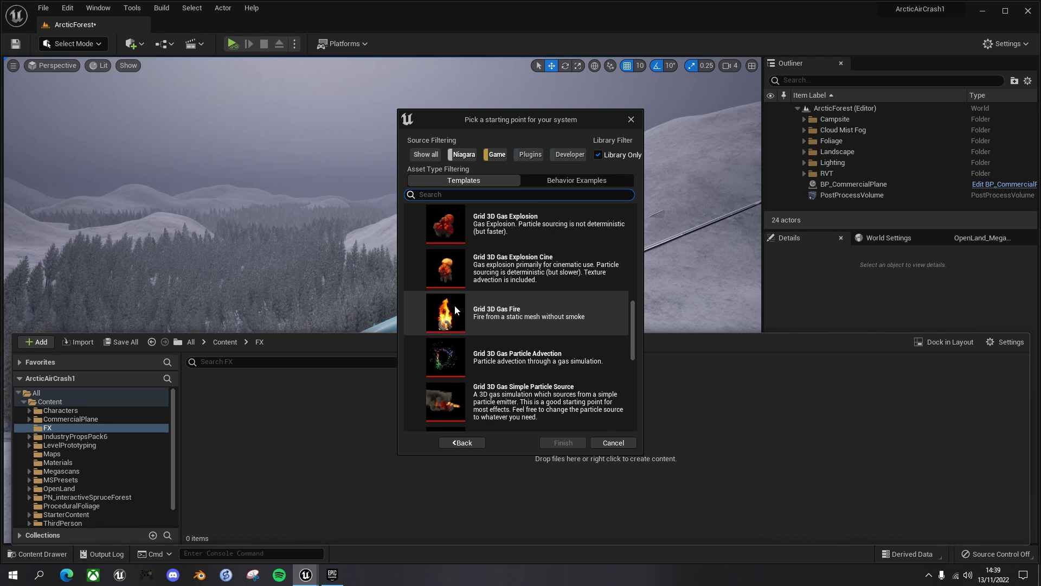
scroll(down, 3)
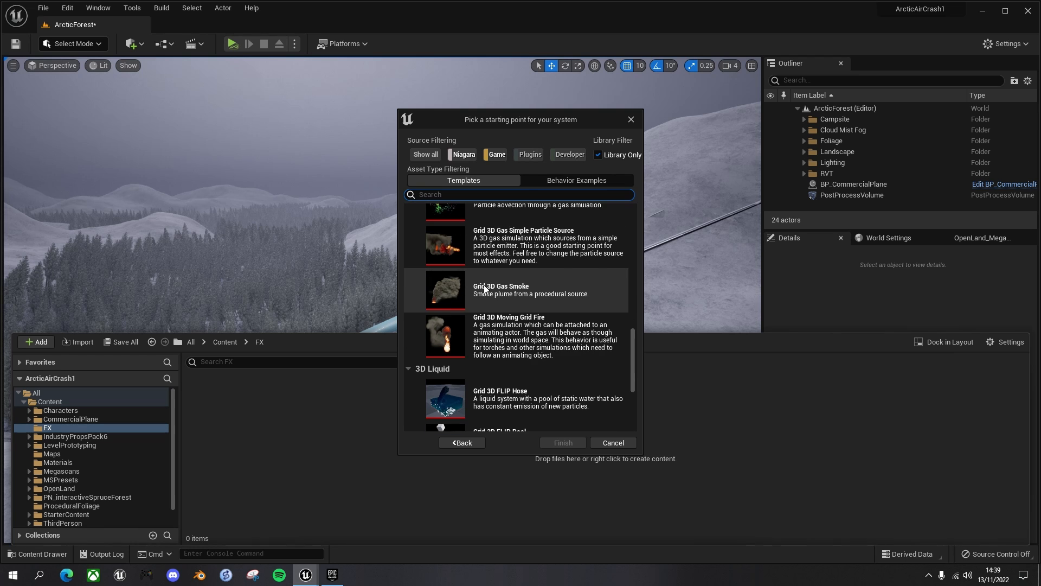
mouse_move(434, 306)
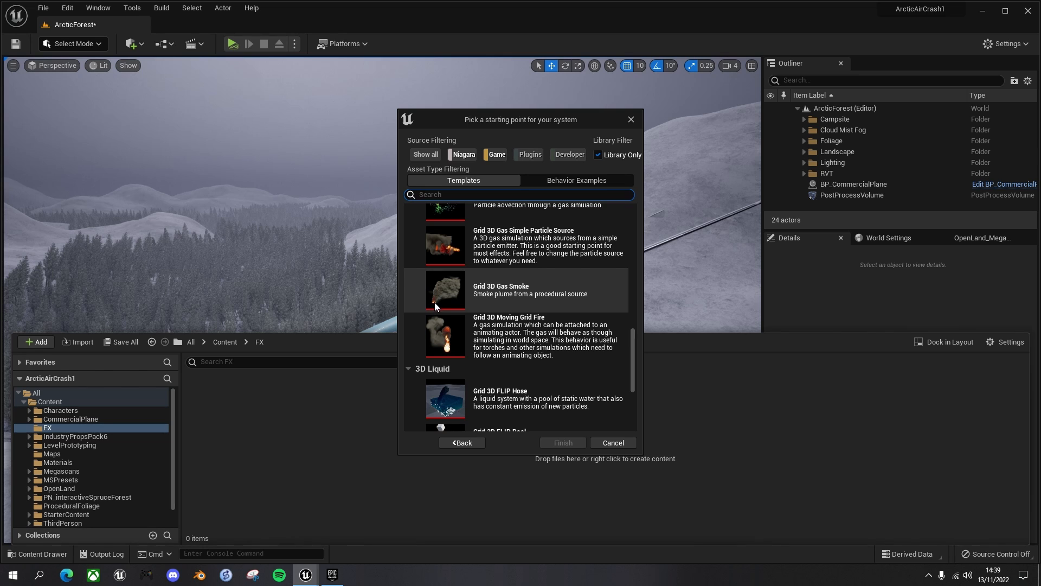
mouse_move(471, 283)
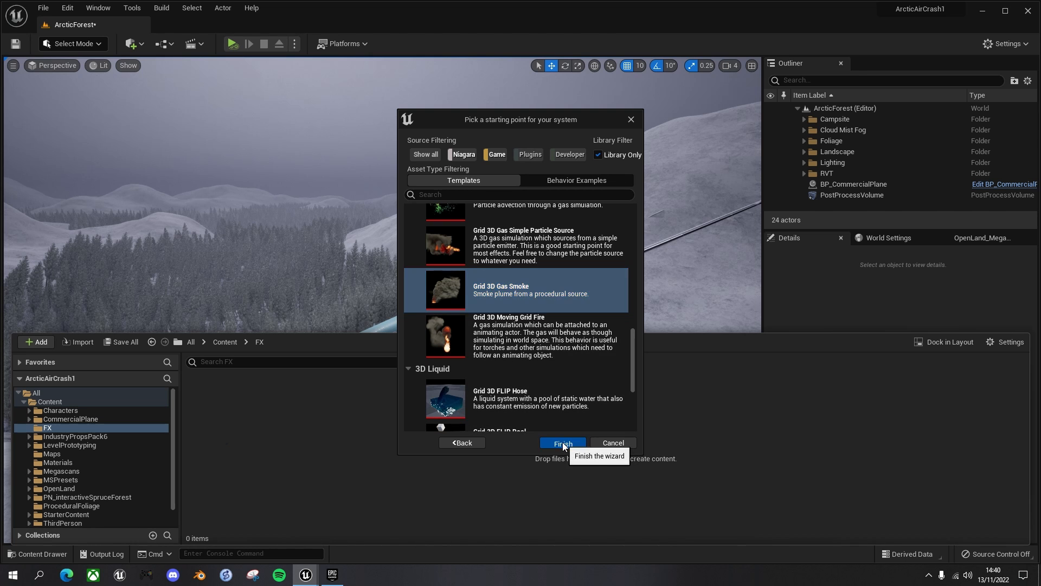
click(562, 442)
text(NS_EngineFire)
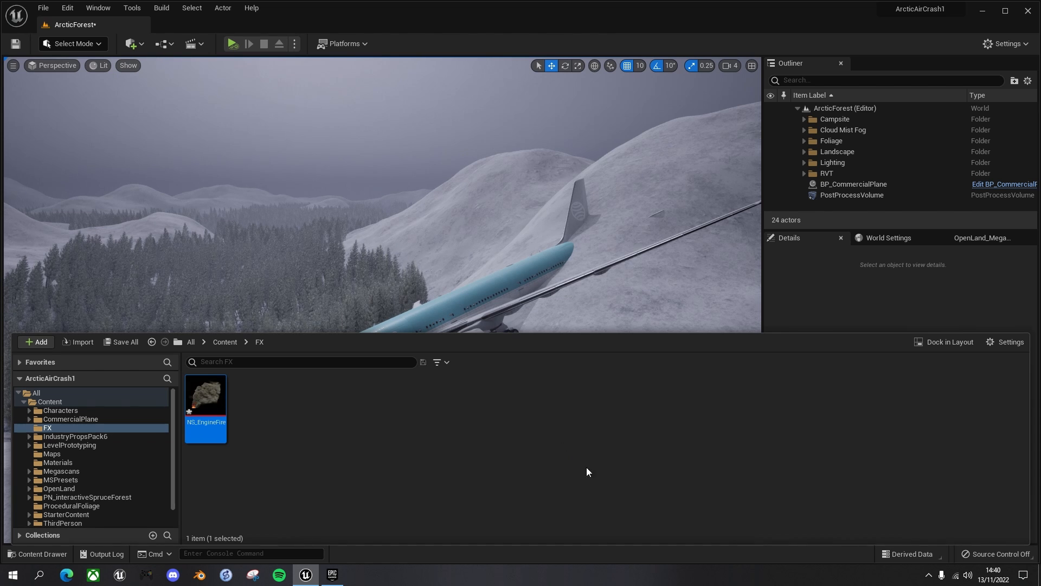
mouse_move(277, 416)
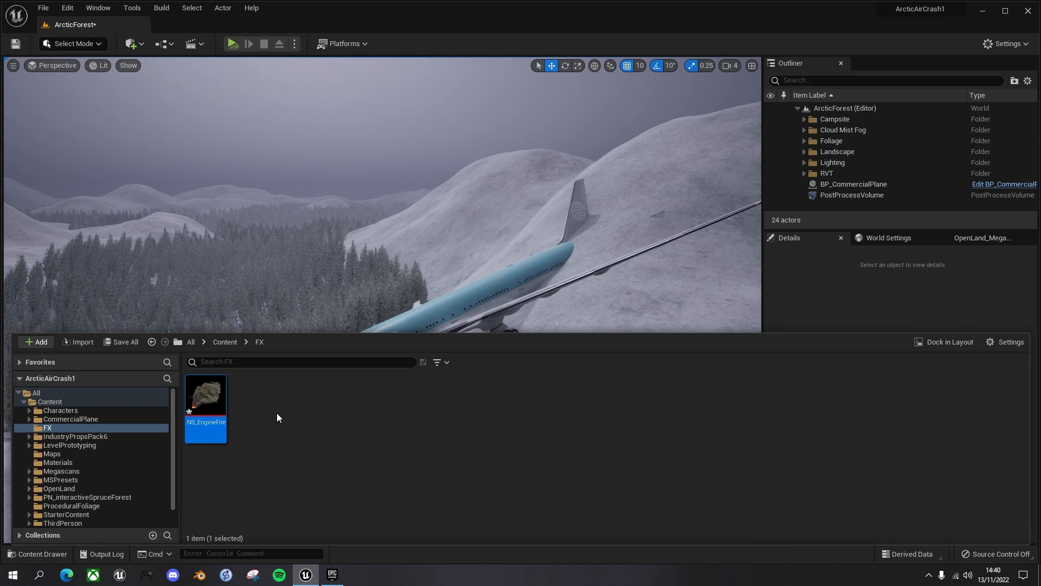
mouse_move(205, 404)
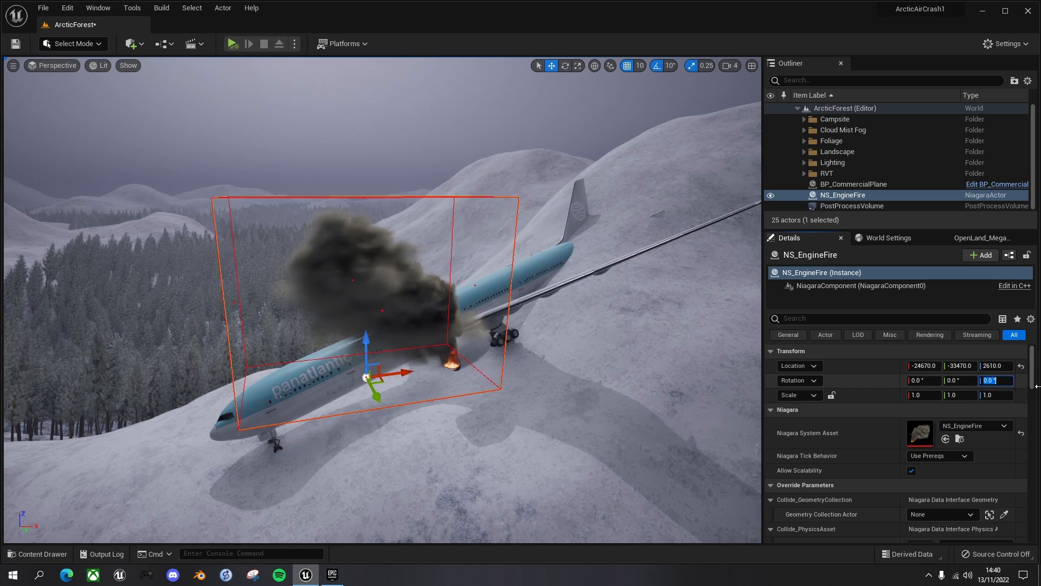
Rotate NS_EngineFire to Z 180, Y -90 and move it onto the jet engine.
text(180)
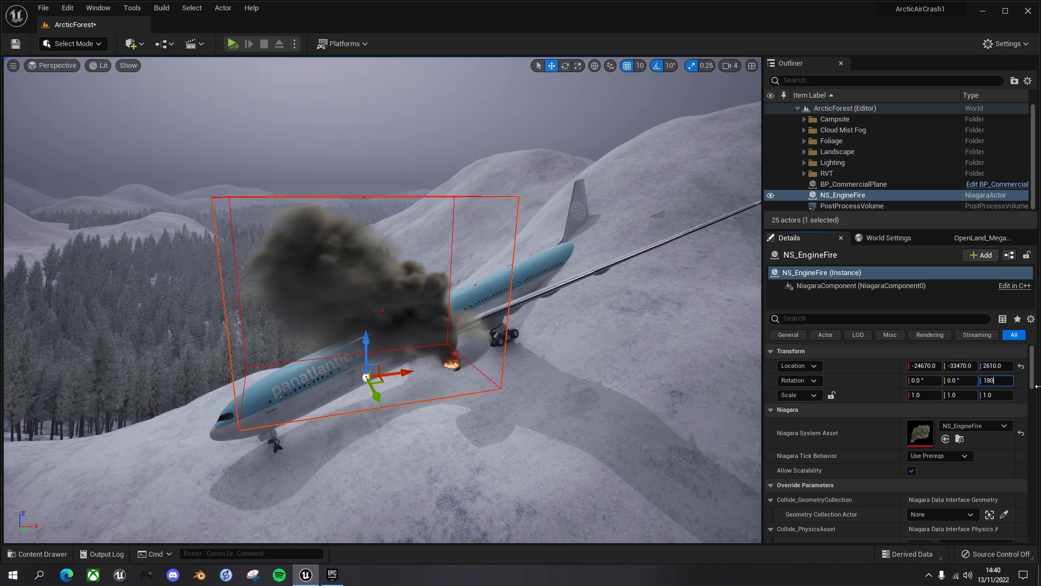
key(Return)
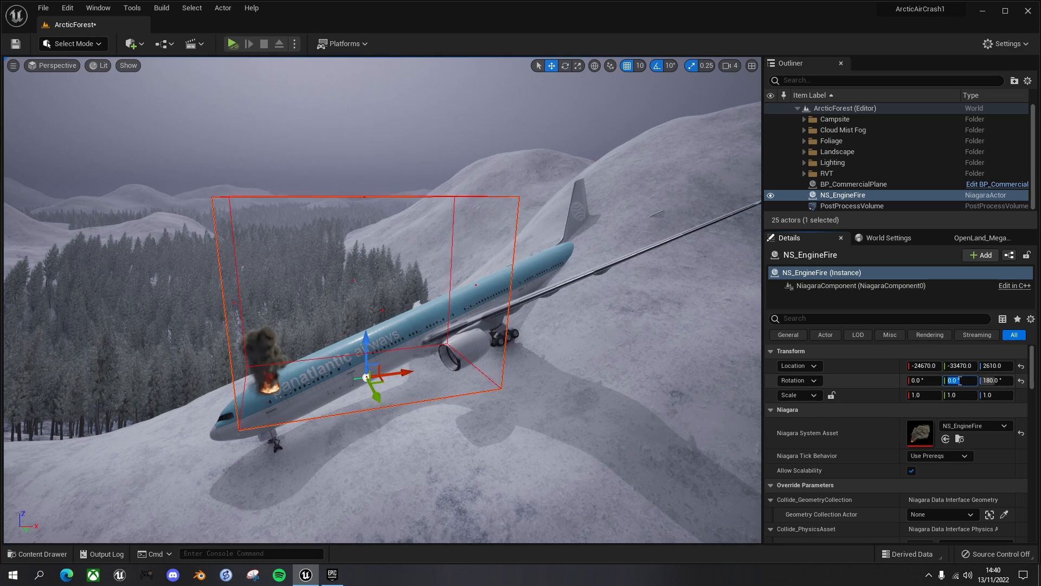
text(90.0)
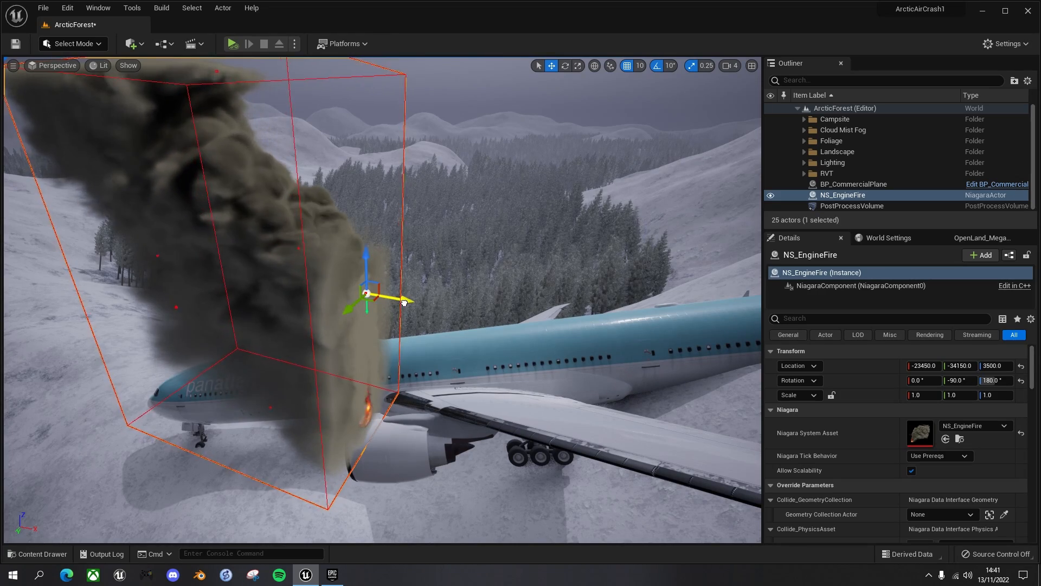
drag(367, 266, 356, 279)
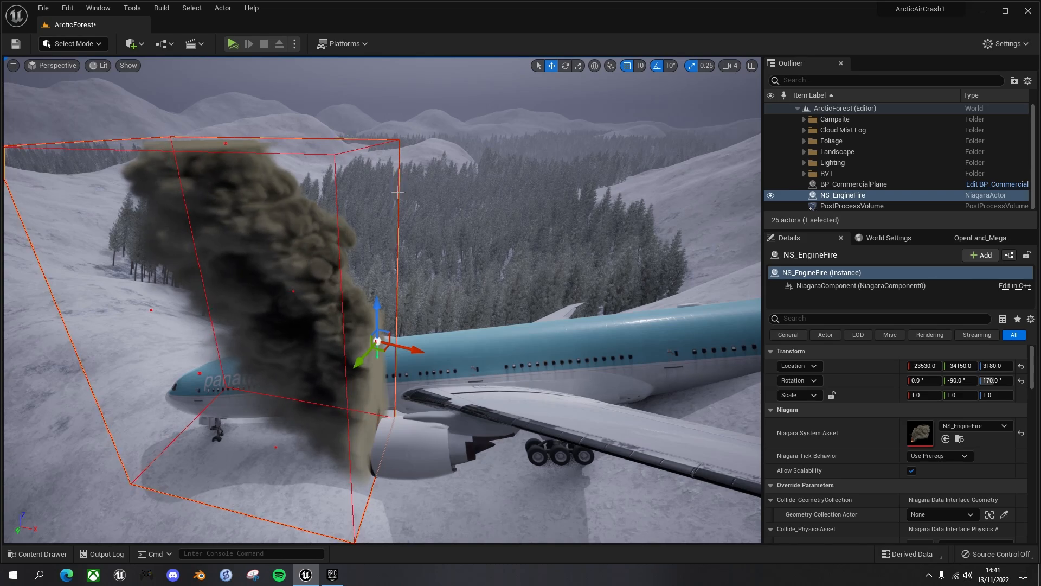
Open NS_EngineFire in the Niagara editor and show its System Properties.
click(37, 553)
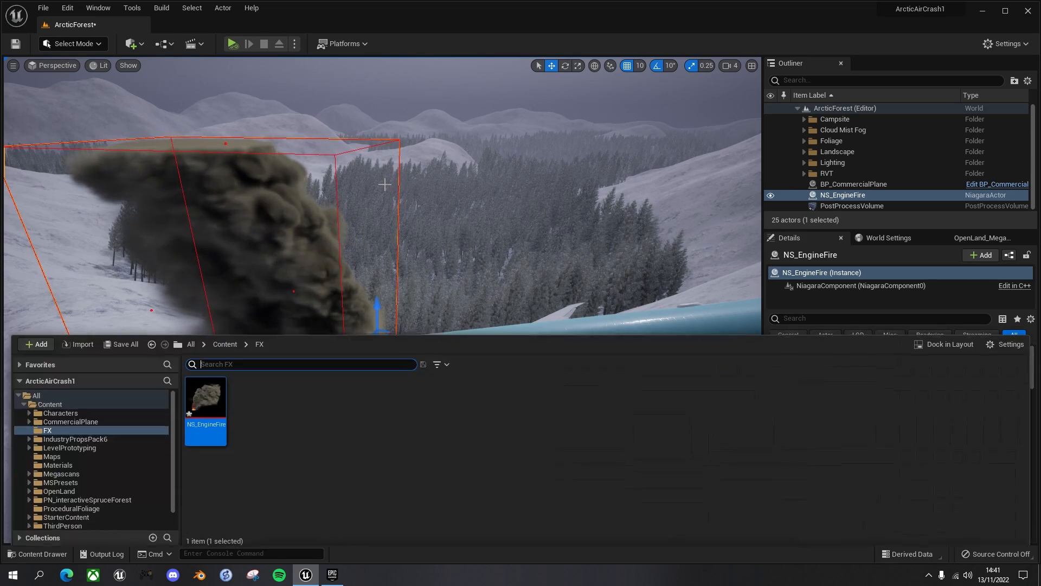
mouse_move(205, 404)
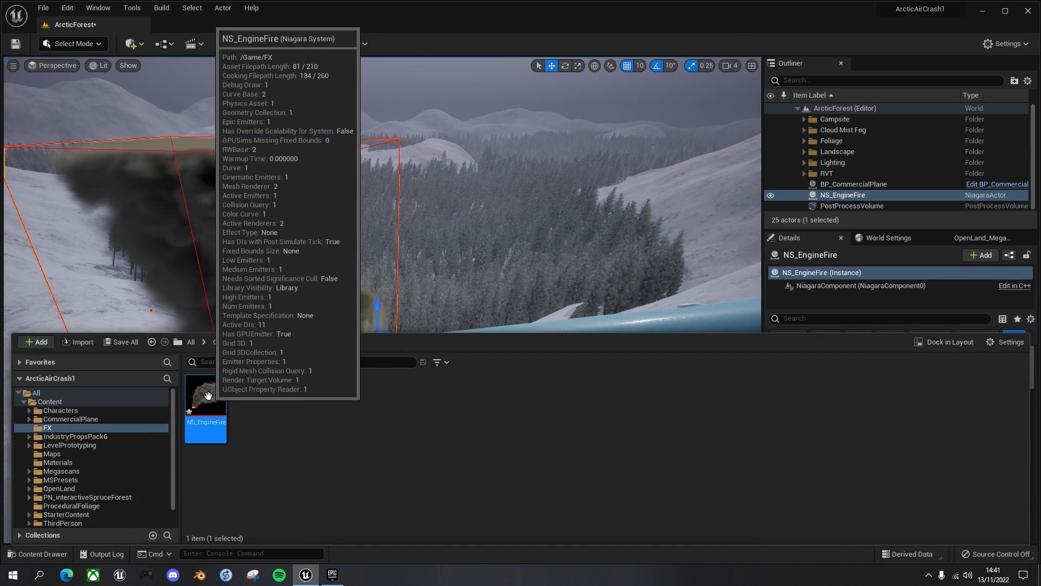
double_click(206, 393)
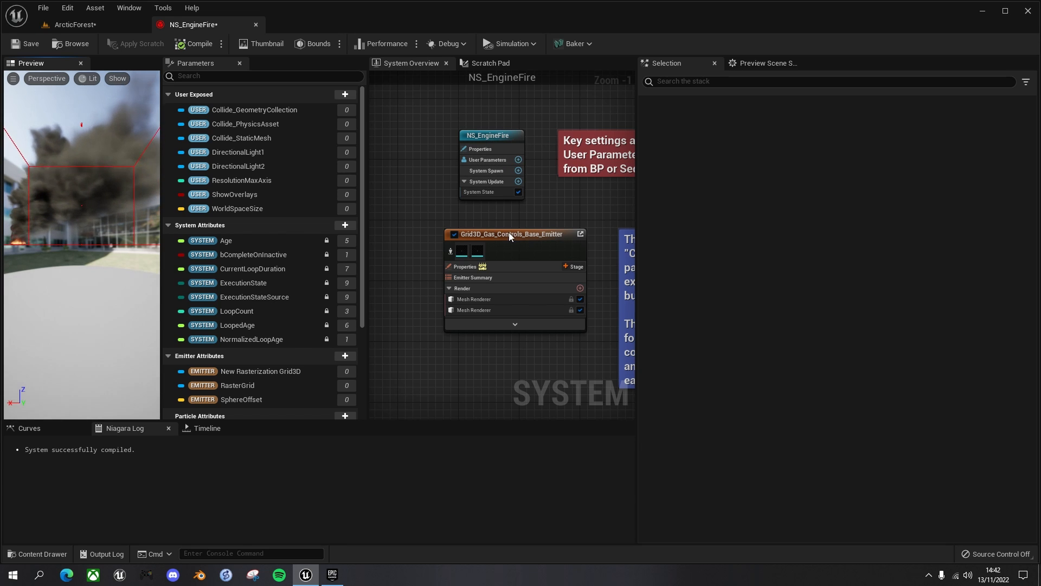
click(511, 235)
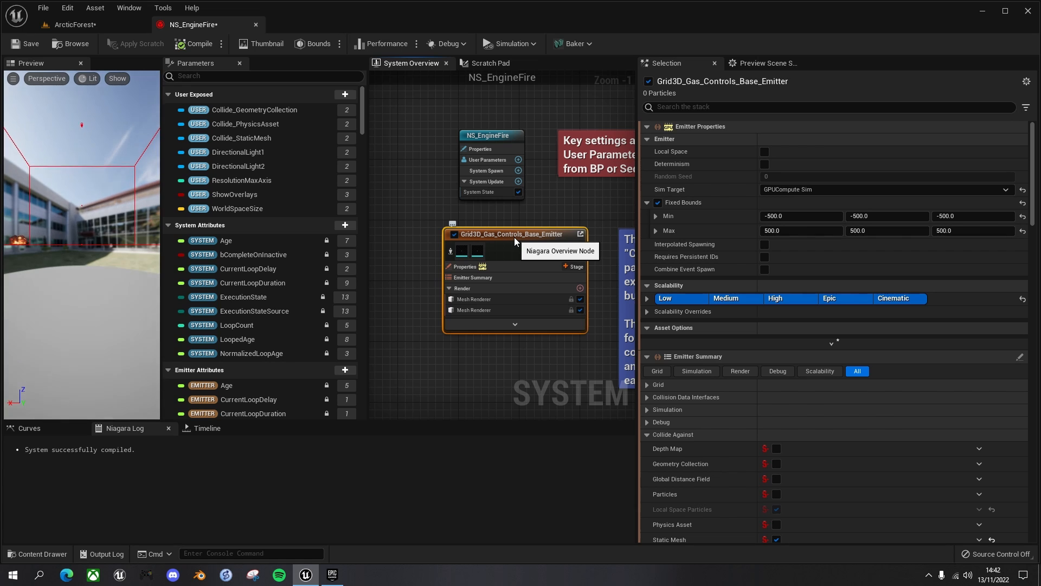
mouse_move(510, 181)
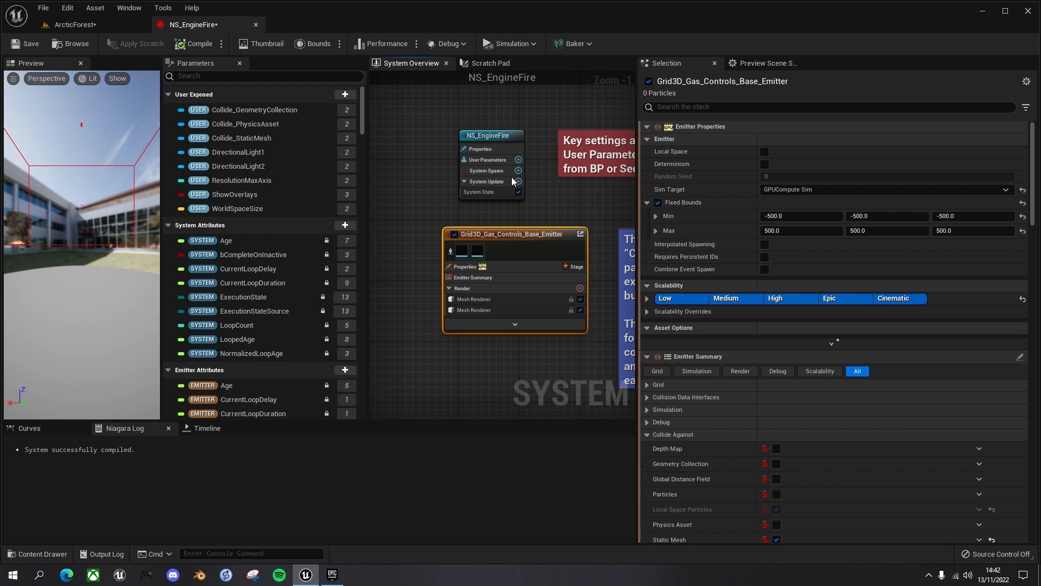
click(491, 135)
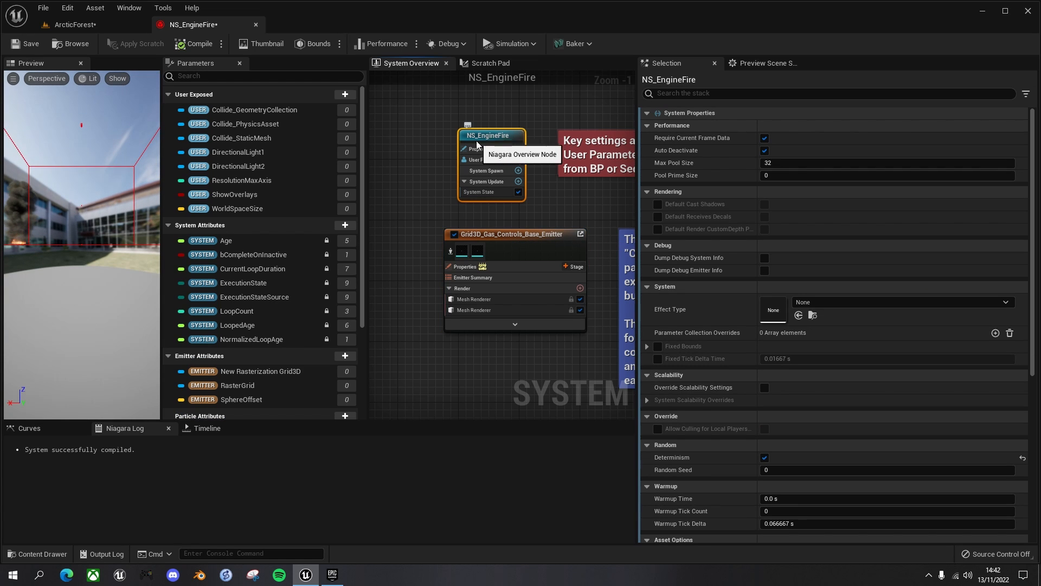
scroll(down, 3)
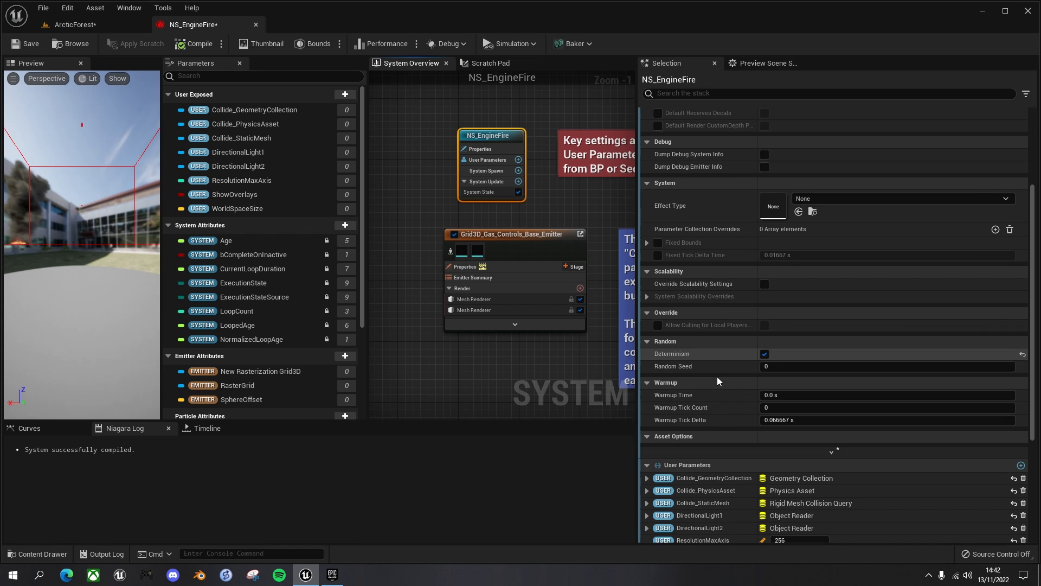
scroll(down, 3)
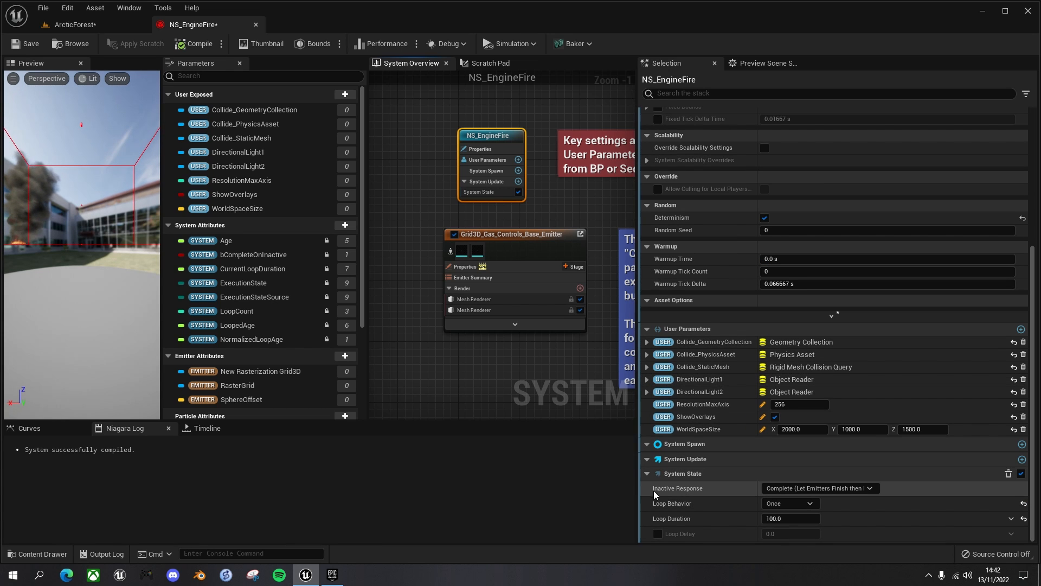
mouse_move(673, 502)
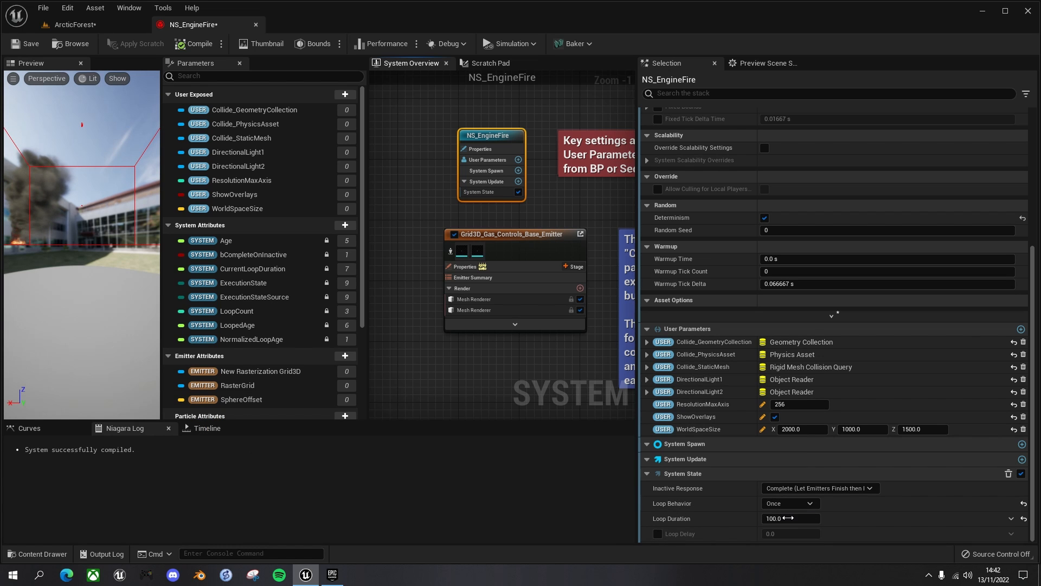
mouse_move(791, 518)
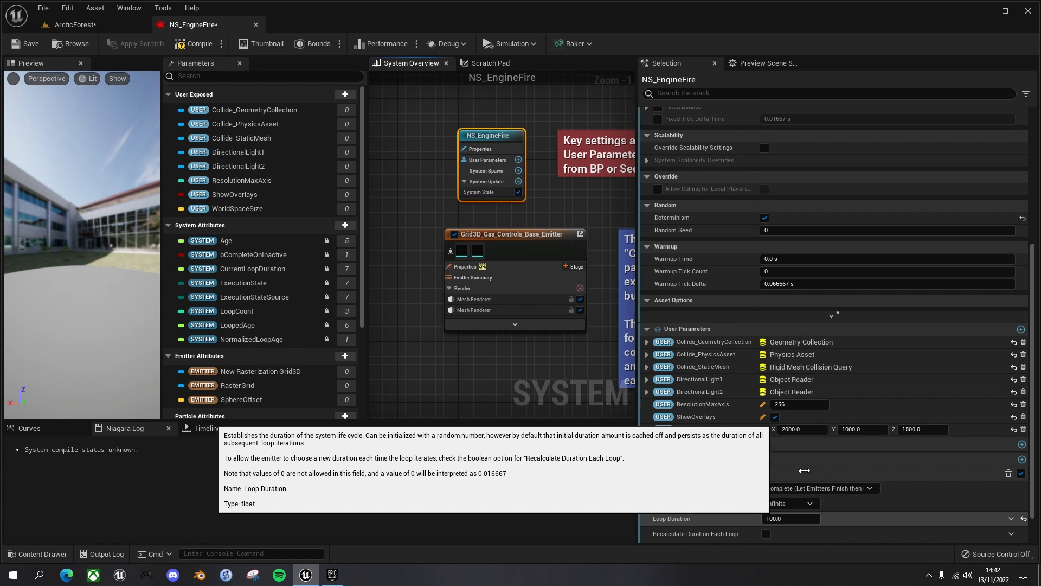
Change the system Loop Duration from 100 to 20 seconds and recompile.
double_click(789, 518)
text(2)
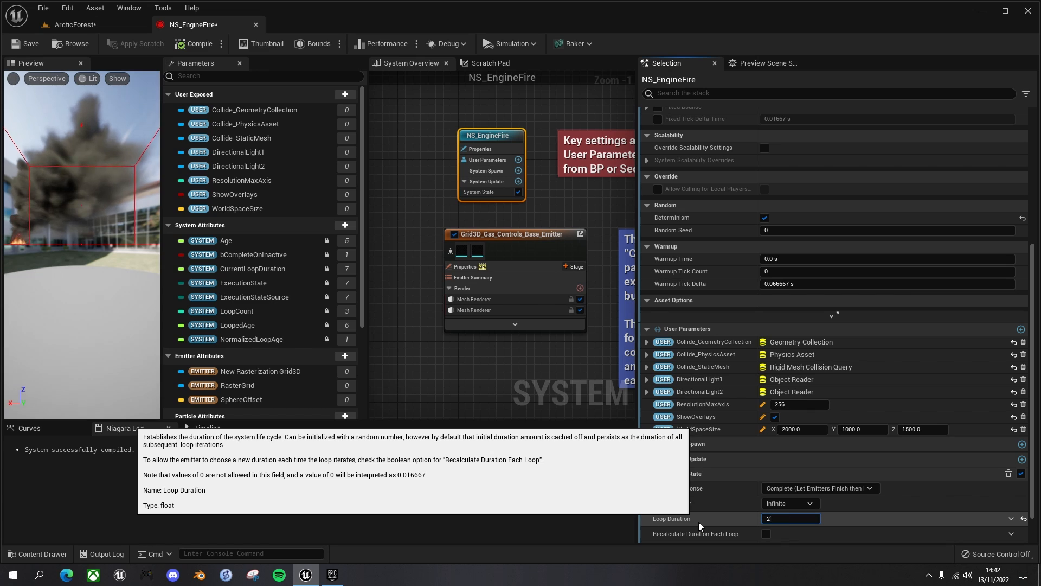
text(0)
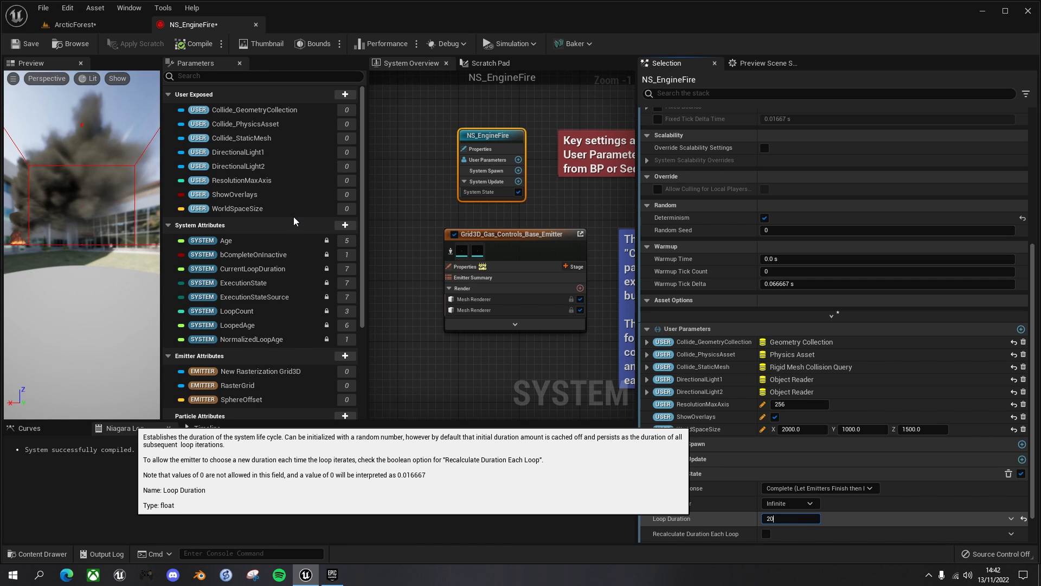
mouse_move(514, 217)
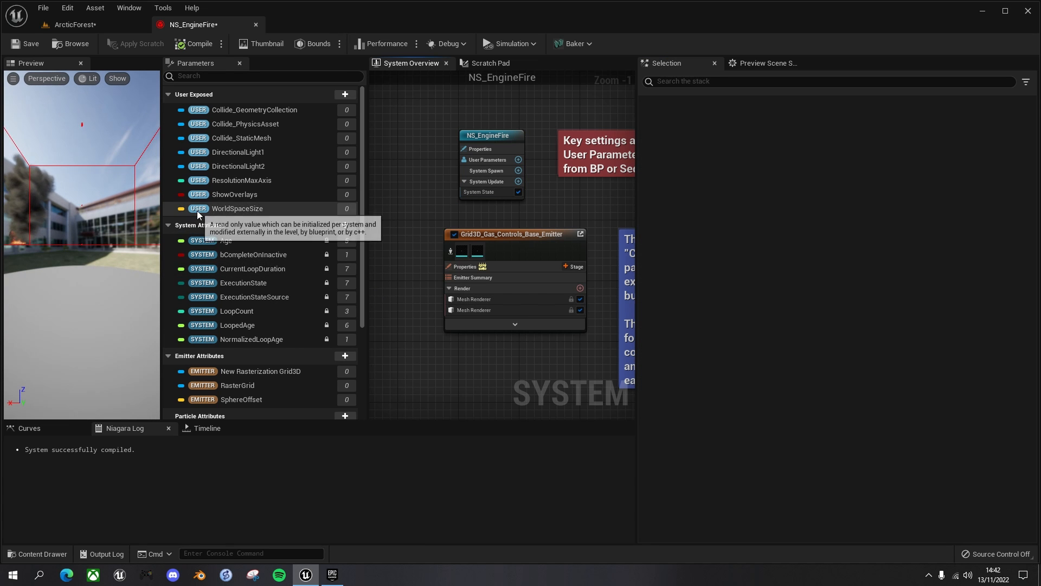
click(73, 25)
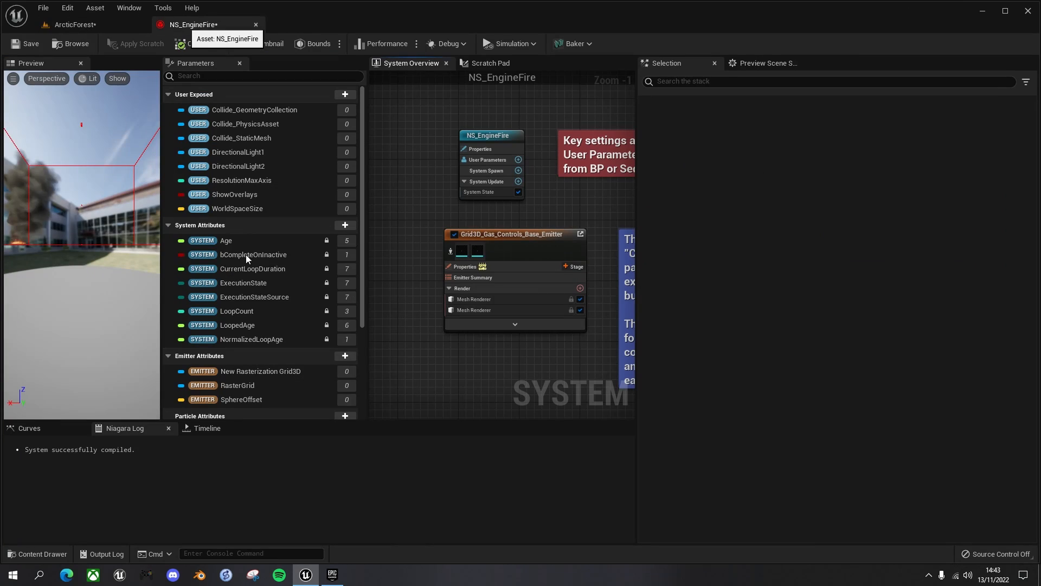
mouse_move(494, 234)
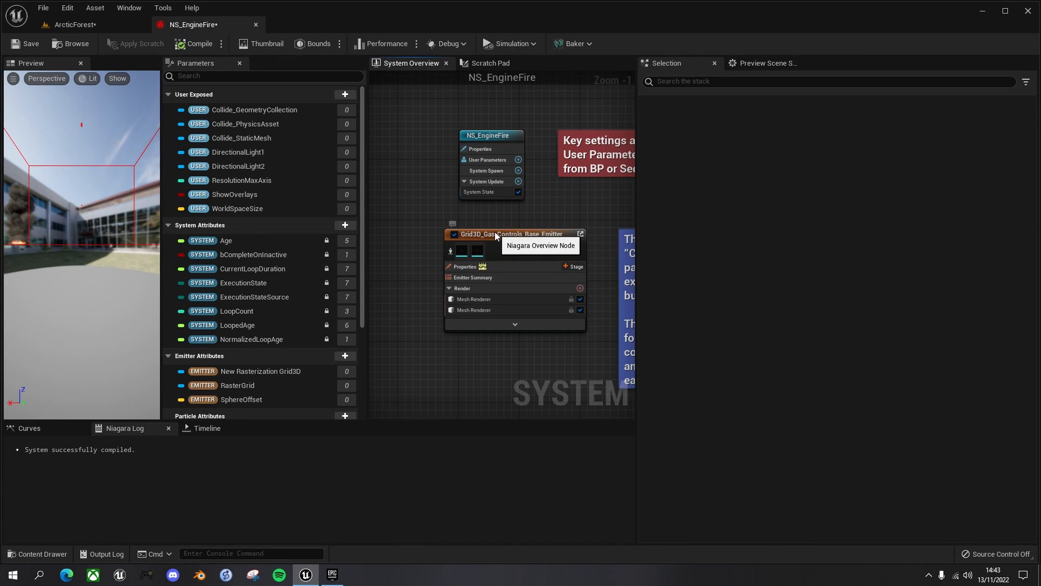
Set the Grid3D gas emitter's Density Dissipation to 0.5 so the smoke thins sooner.
click(510, 234)
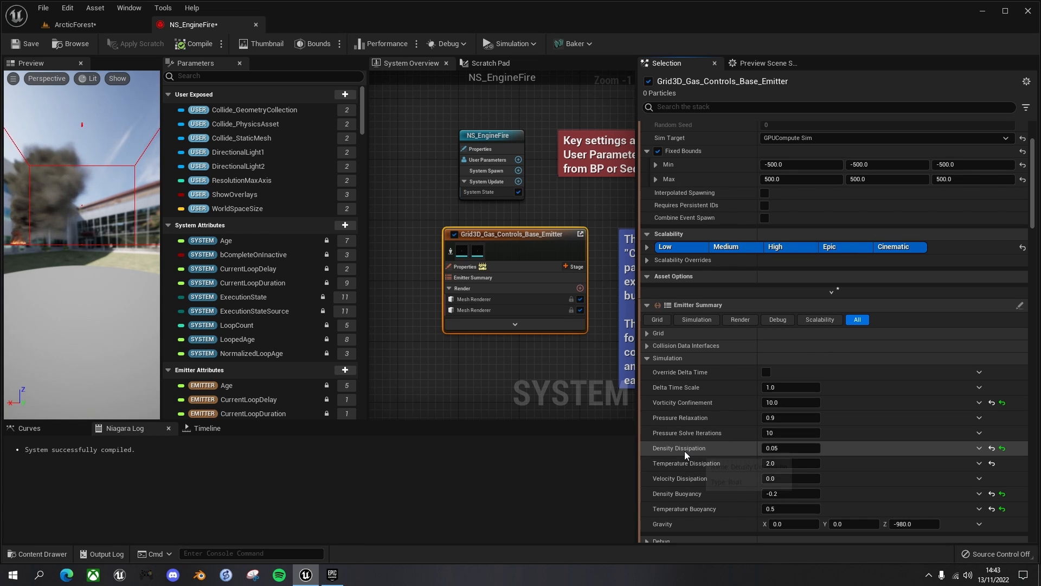
mouse_move(791, 448)
text(.5)
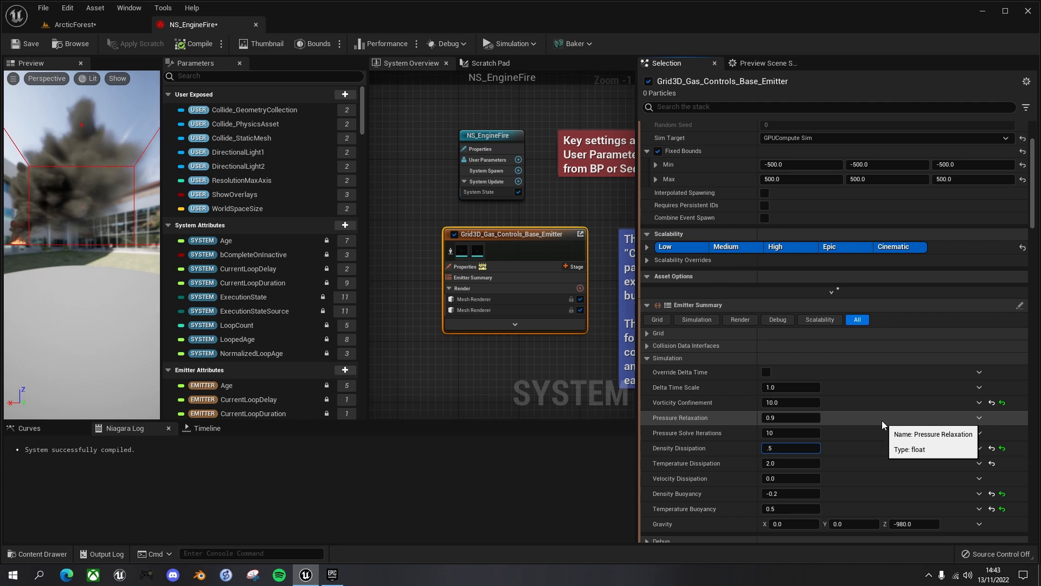
mouse_move(741, 452)
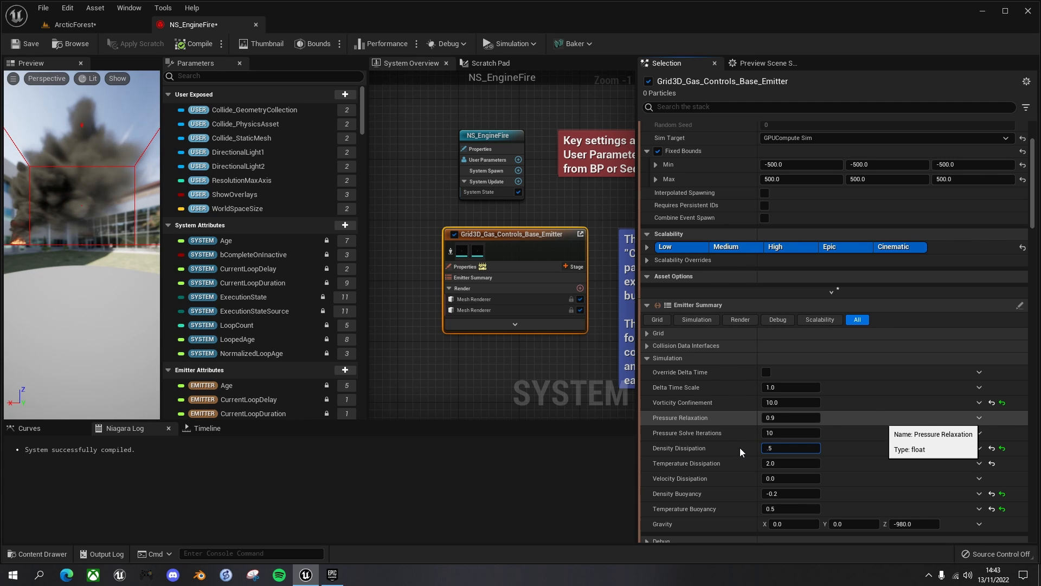
mouse_move(694, 452)
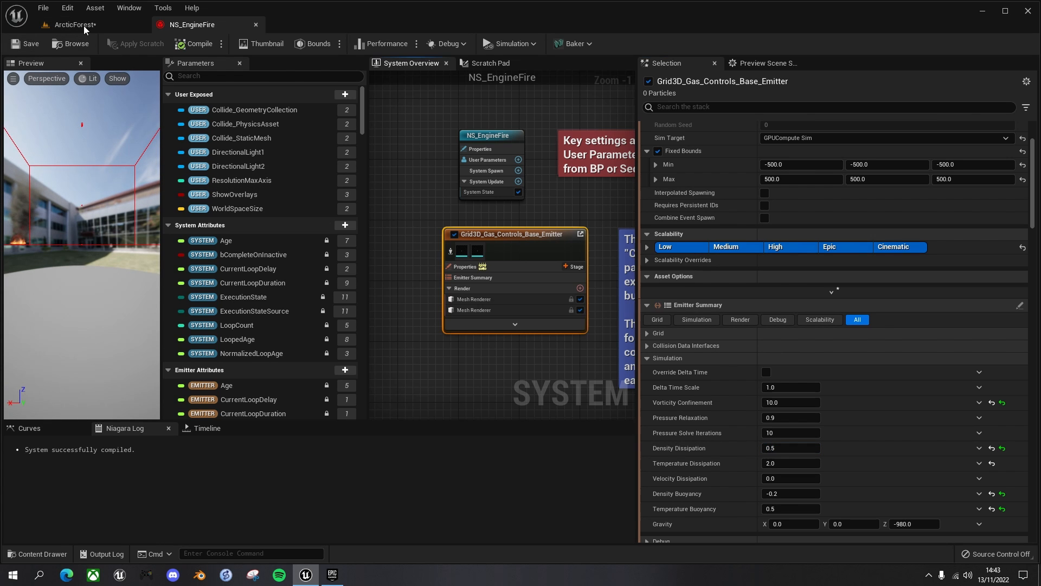
click(73, 25)
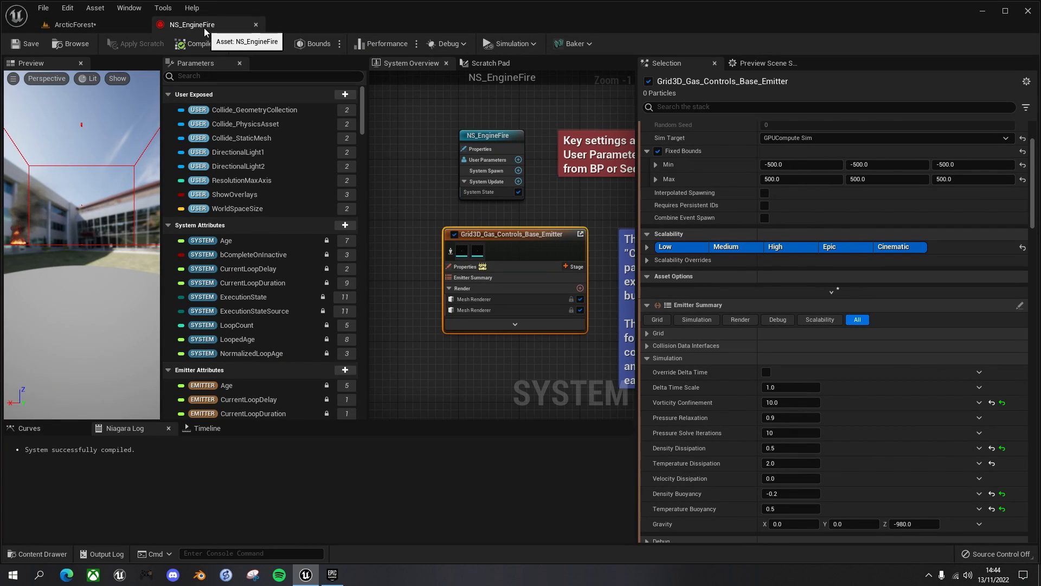
mouse_move(531, 240)
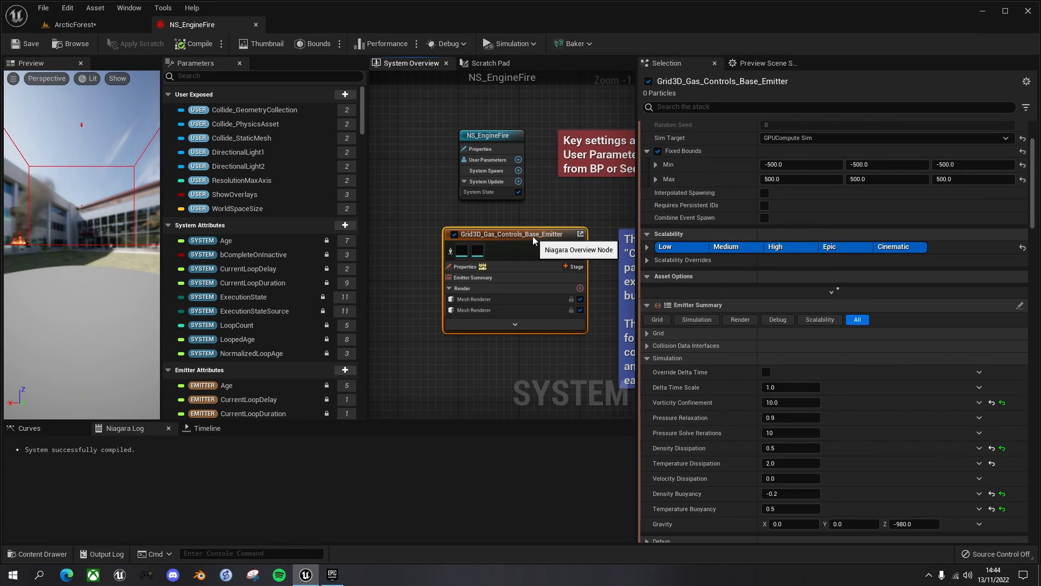
Set the emitter's Gravity Y to 500 for sideways drift, then return to the ArcticForest level.
scroll(down, 3)
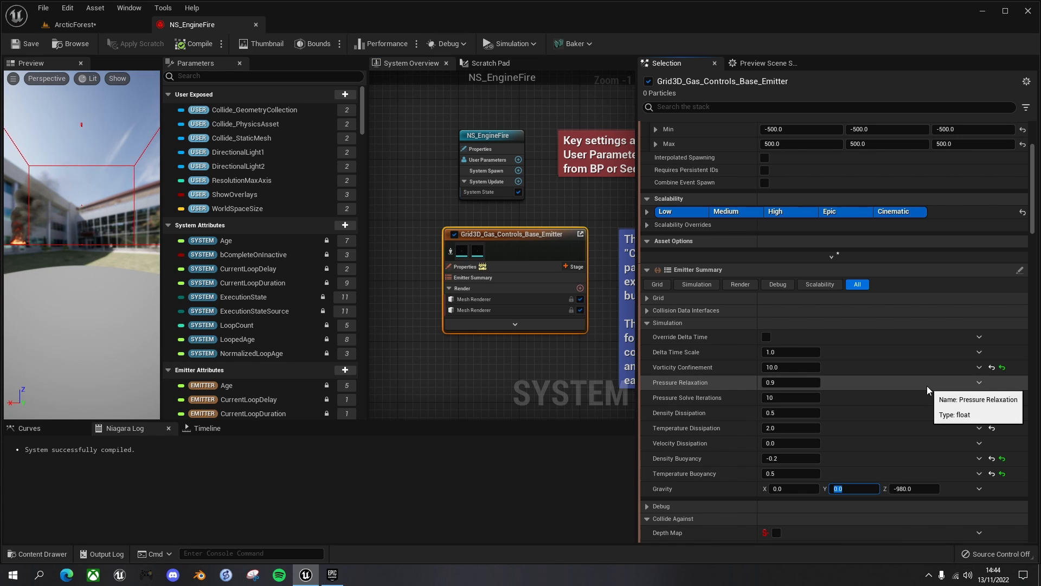
mouse_move(950, 366)
text(-500)
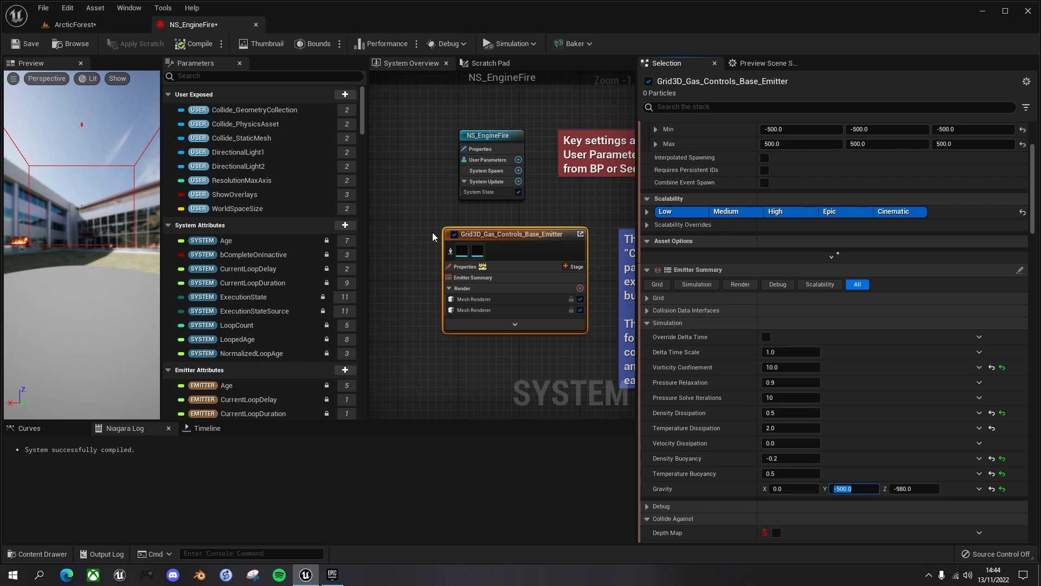
click(25, 43)
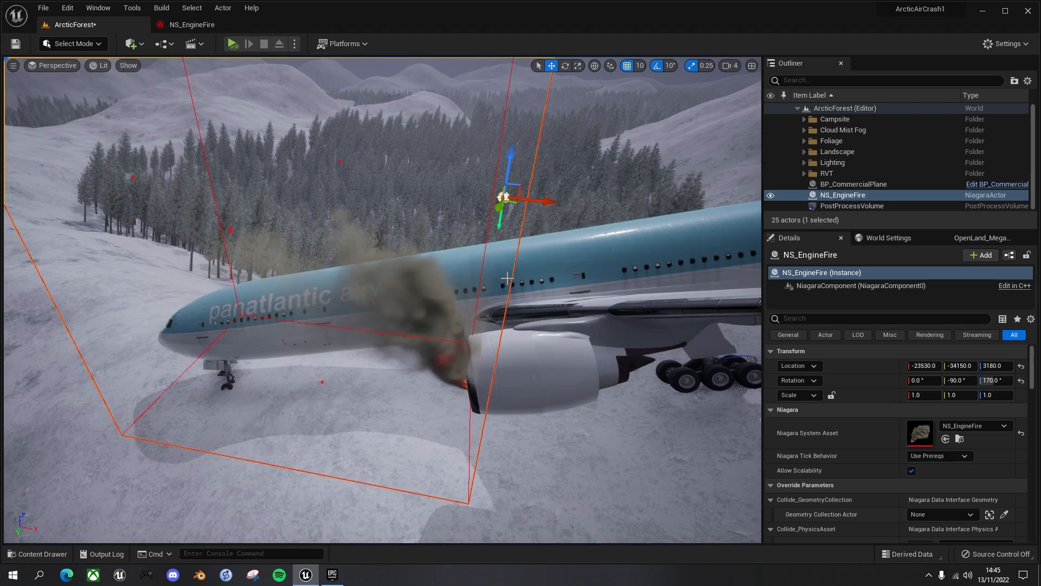
Untick ShowOverlays in NS_EngineFire's Override Parameters to hide the red bounds box.
scroll(down, 3)
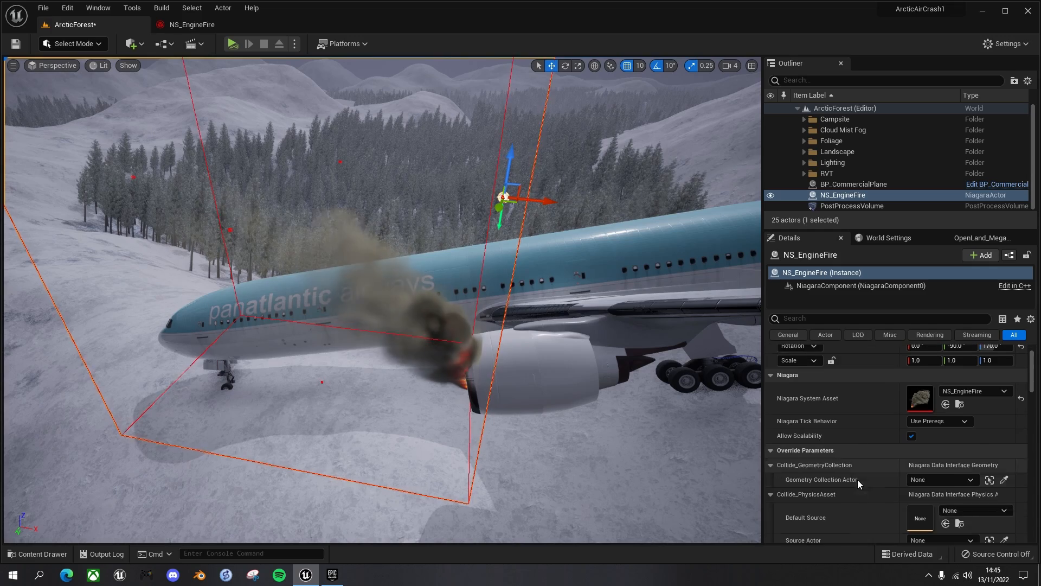
scroll(down, 3)
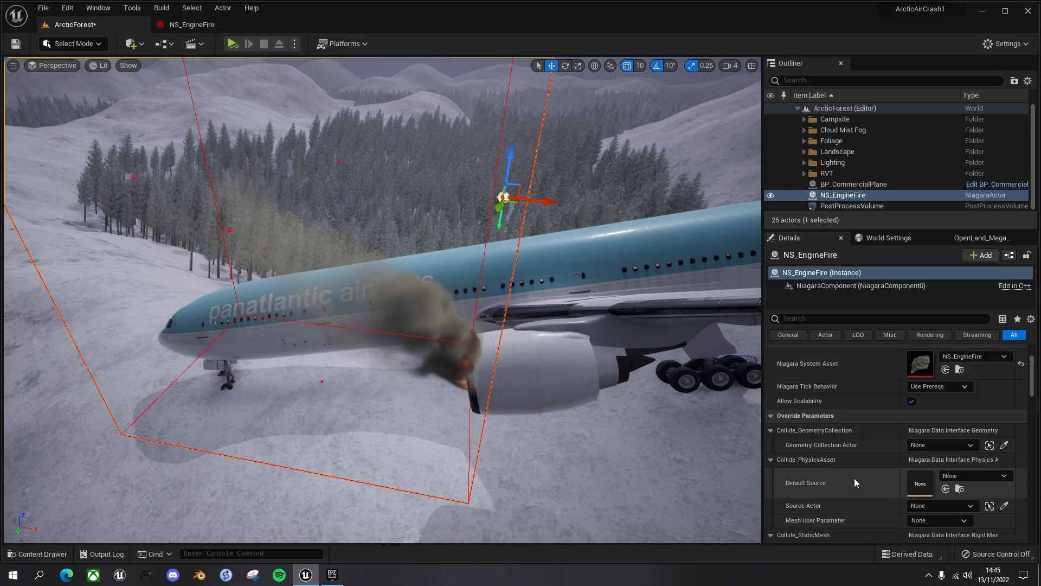
scroll(down, 3)
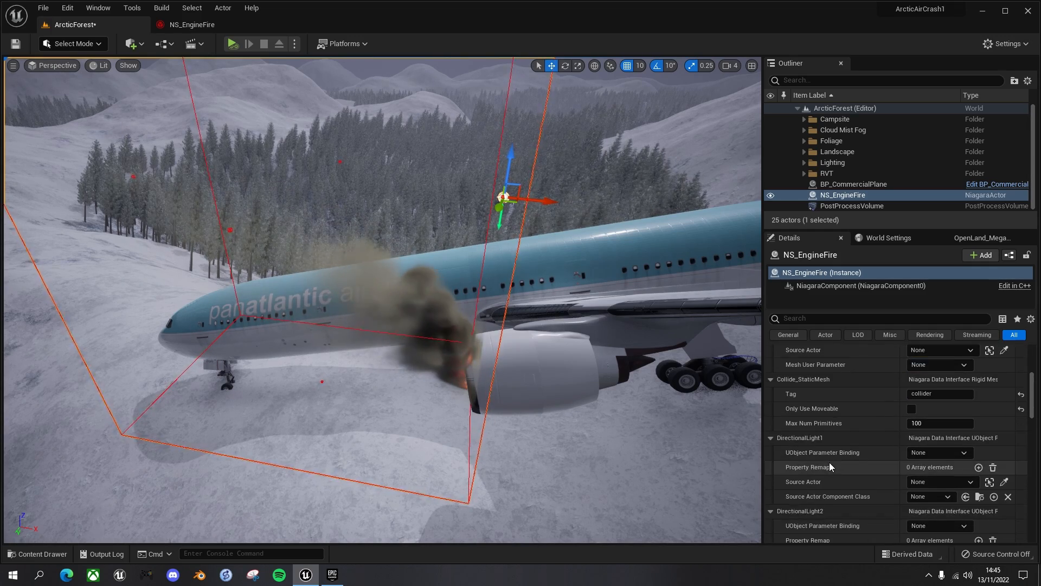
scroll(down, 3)
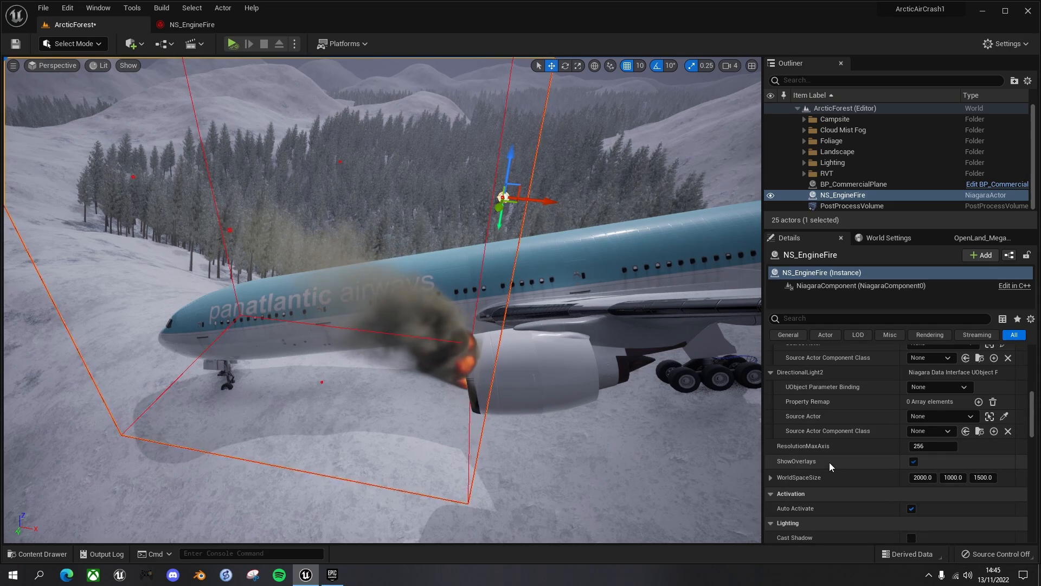
click(913, 461)
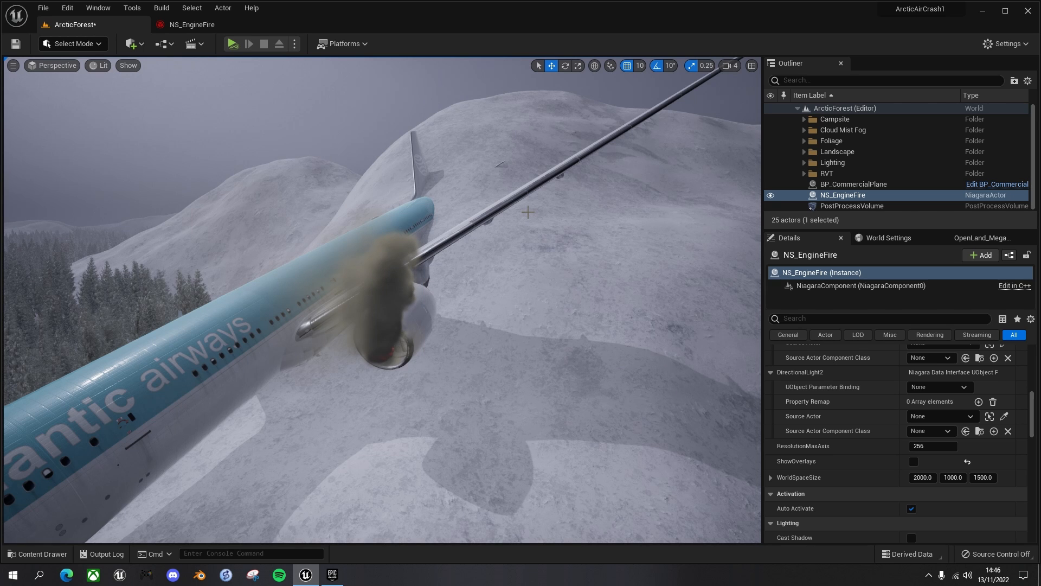
Enable Show FPS from the viewport options so the frame rate displays over the level.
click(232, 43)
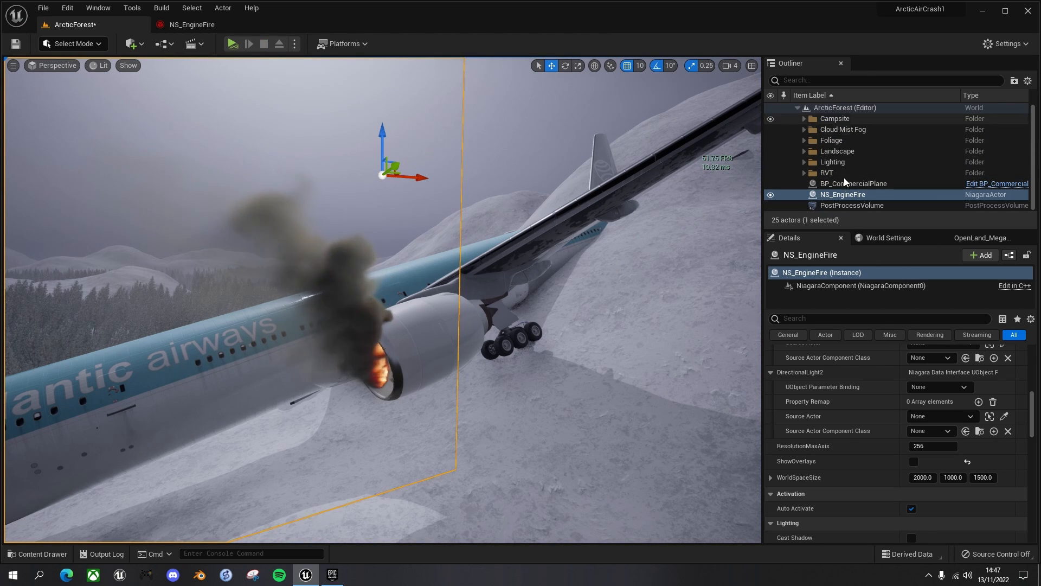
mouse_move(842, 194)
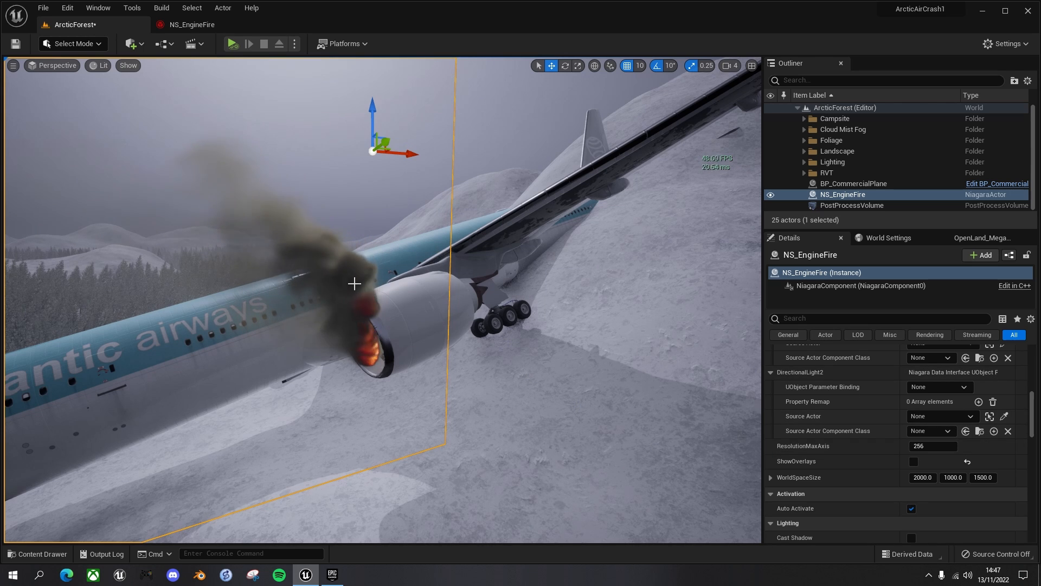
triple_click(933, 446)
text(128)
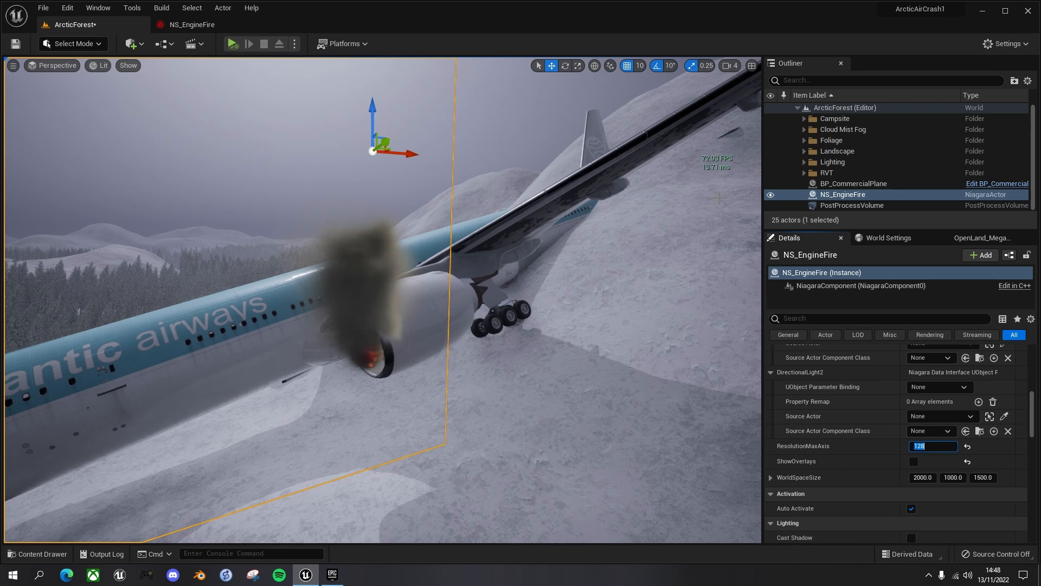
text(25)
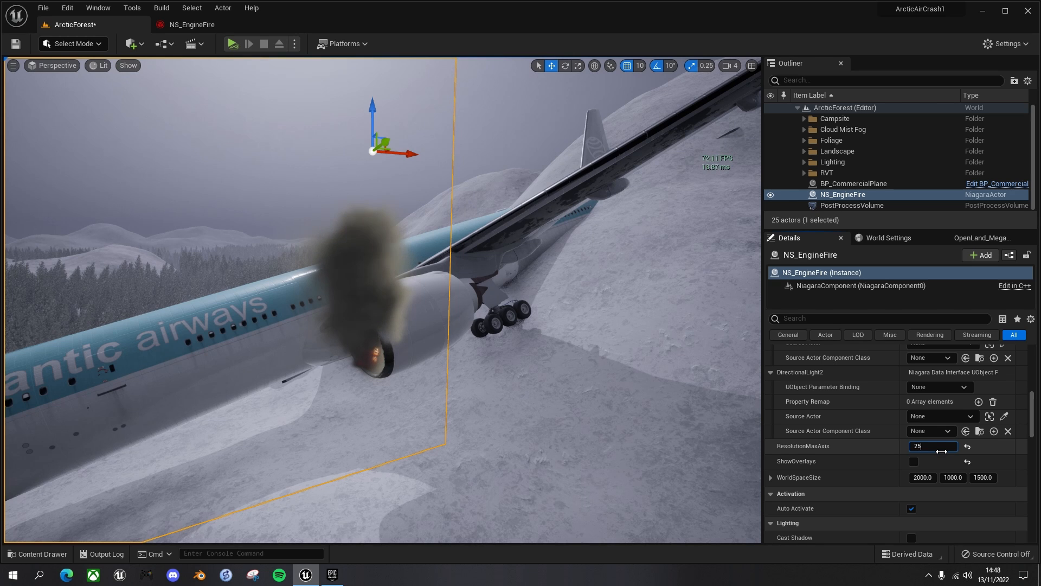
text(256)
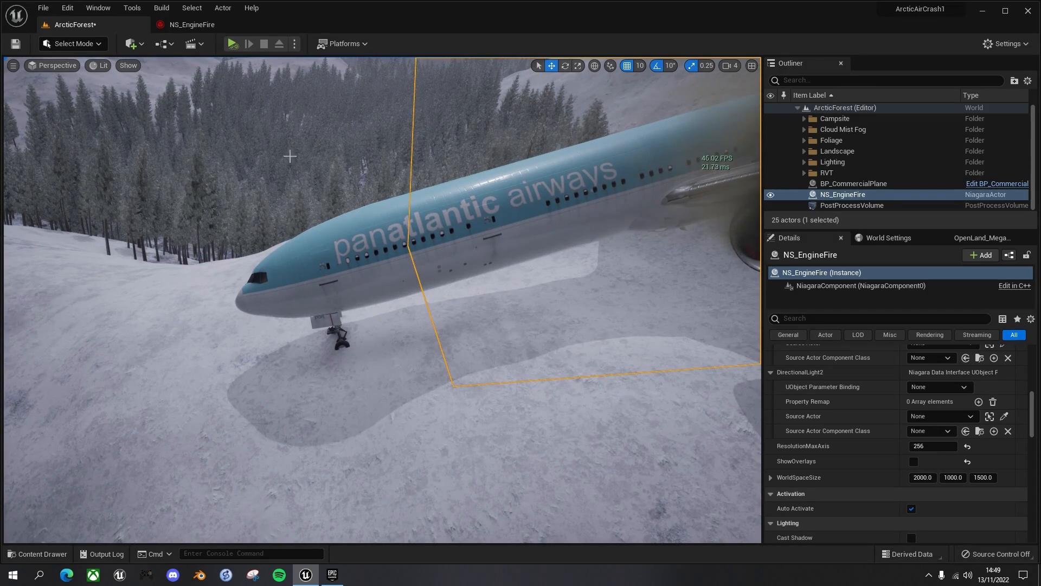
mouse_move(399, 312)
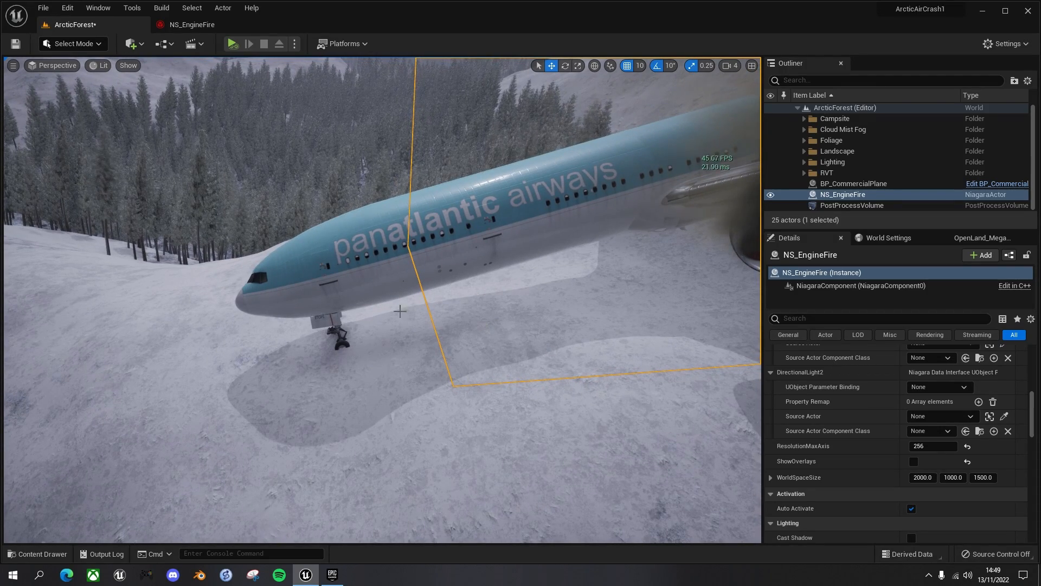